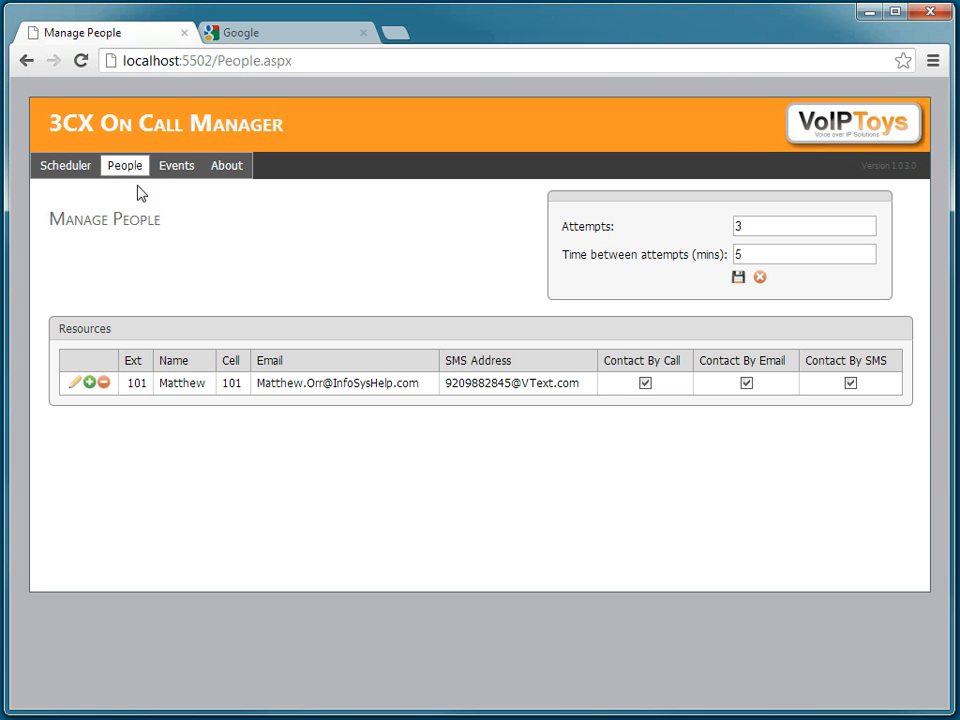
mouse_move(358, 234)
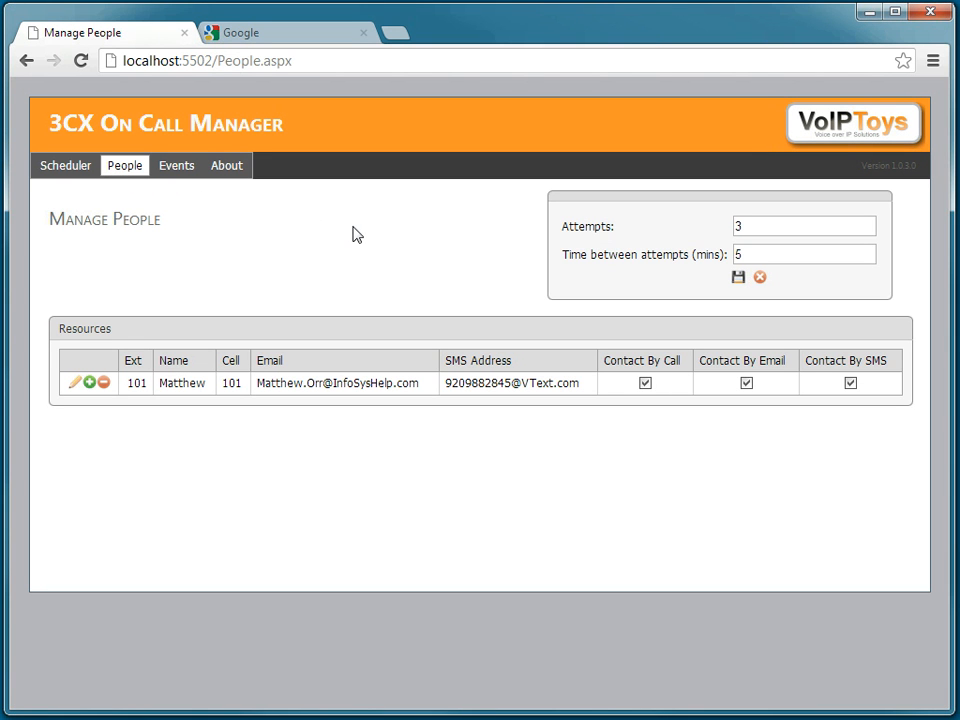
mouse_move(714, 418)
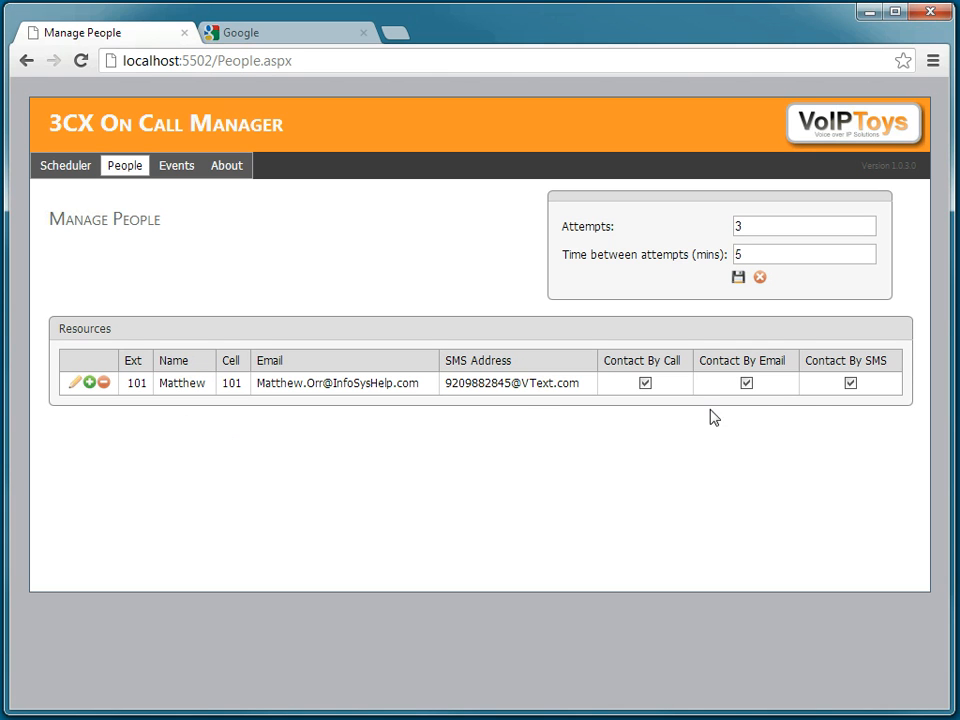
mouse_move(88, 384)
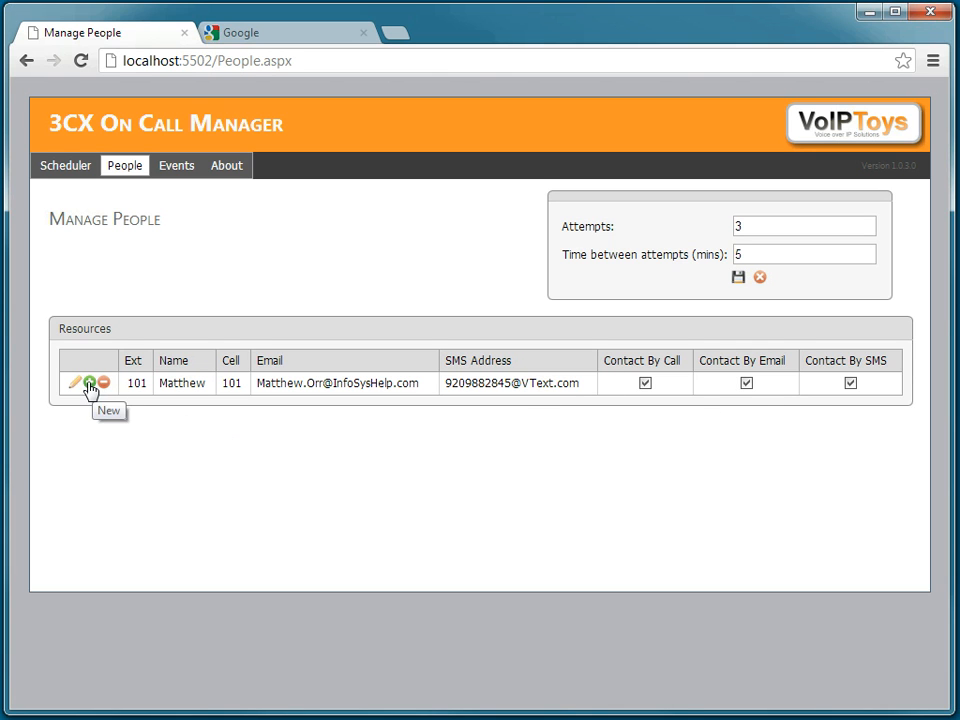
Add a new resource Samuel with extension 102 and cell number 101.
left_click(88, 382)
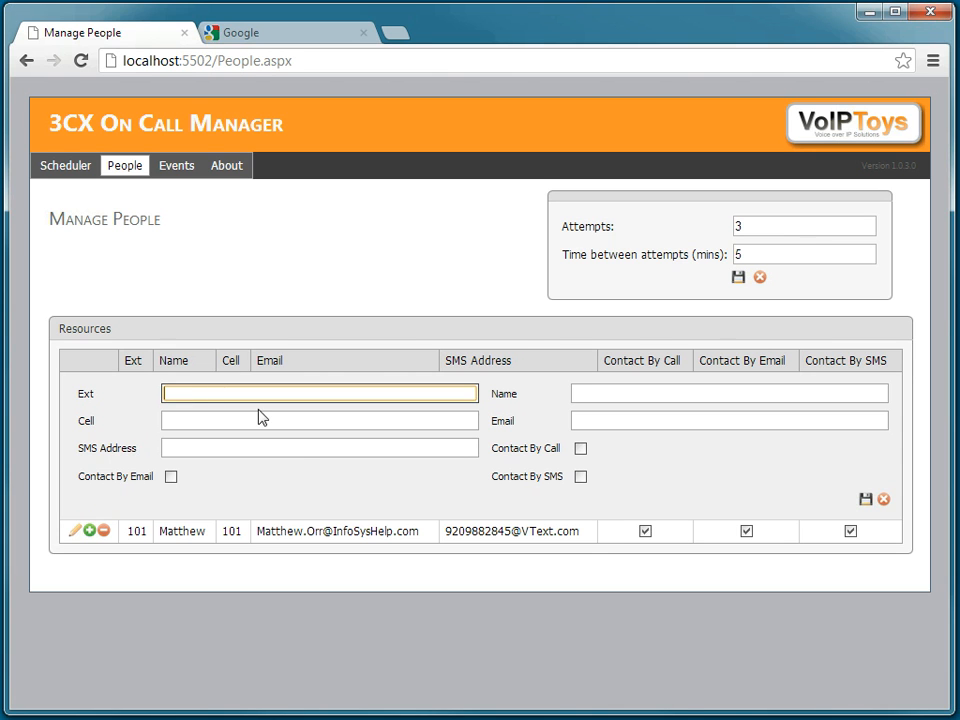
type("102")
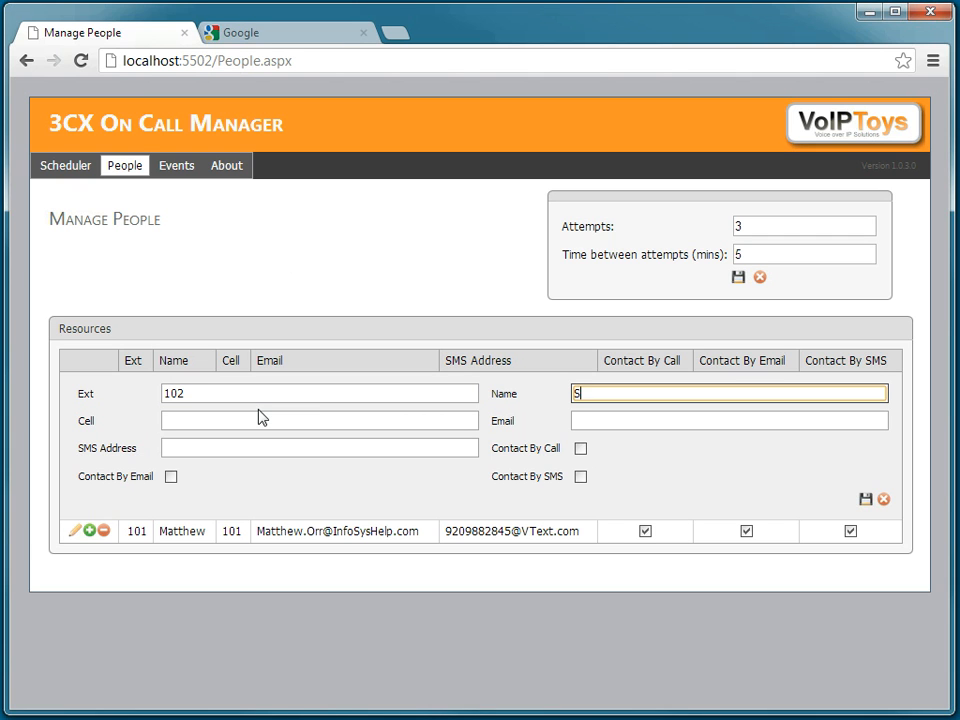
type("amuel")
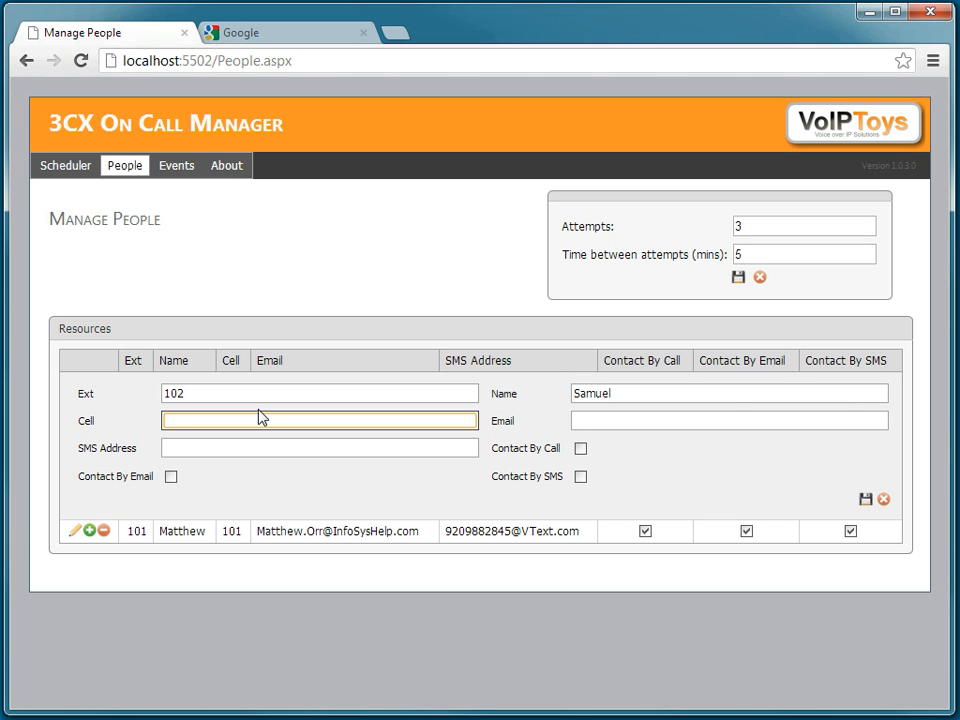
type("101")
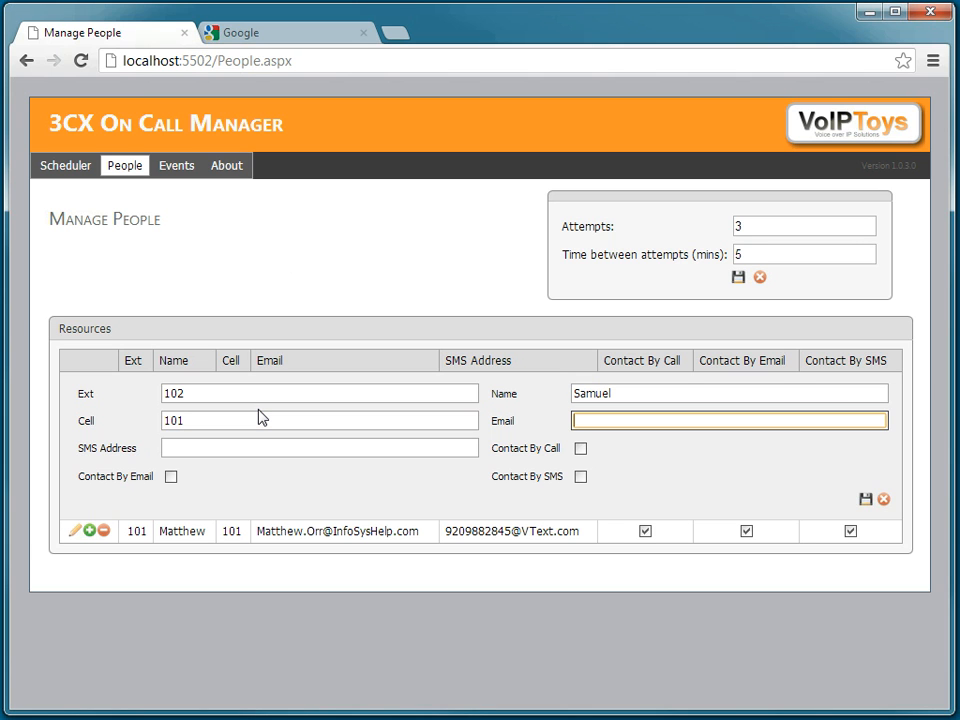
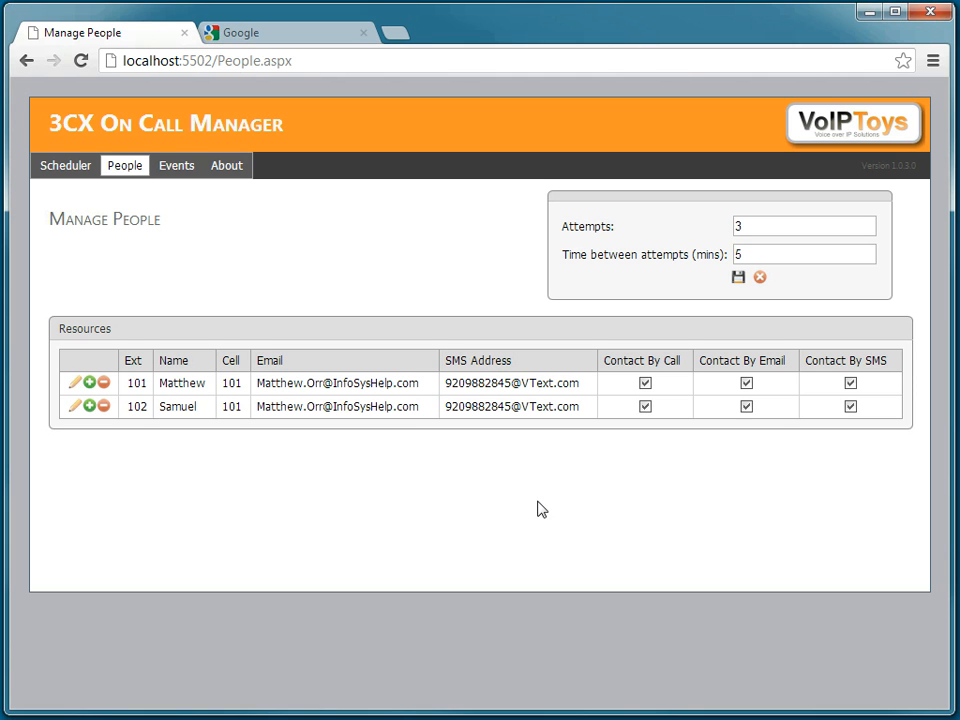
mouse_move(132, 400)
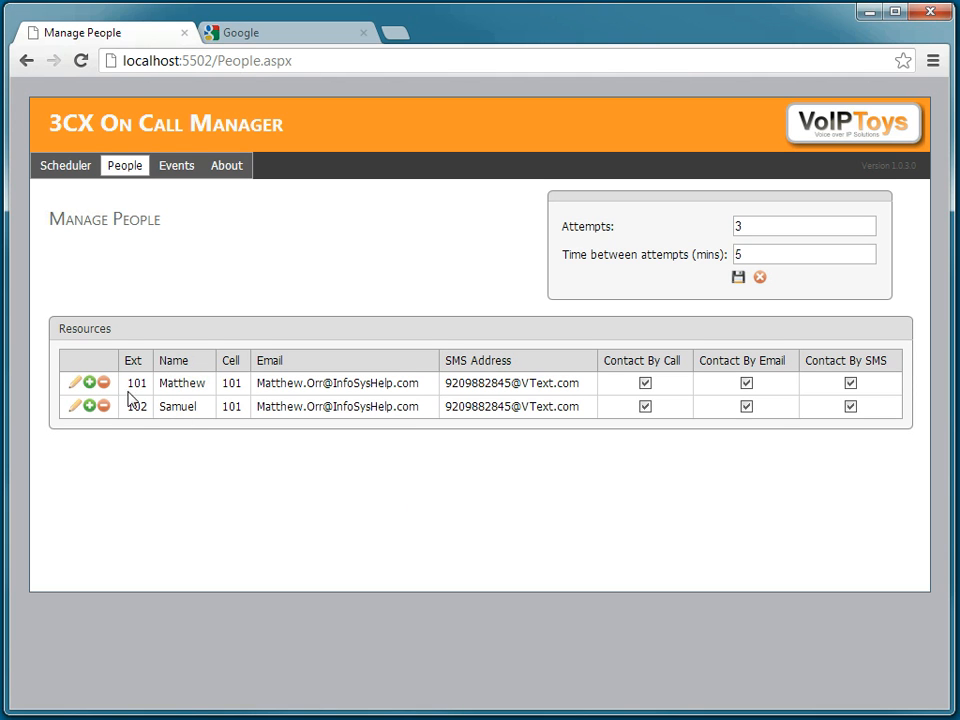
mouse_move(246, 390)
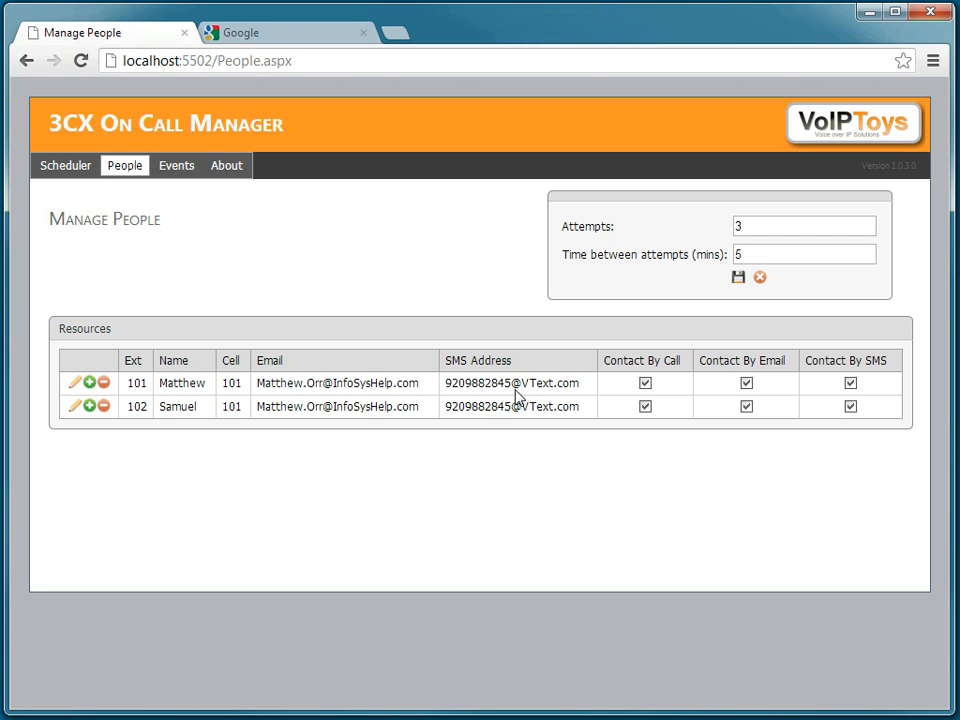
mouse_move(540, 412)
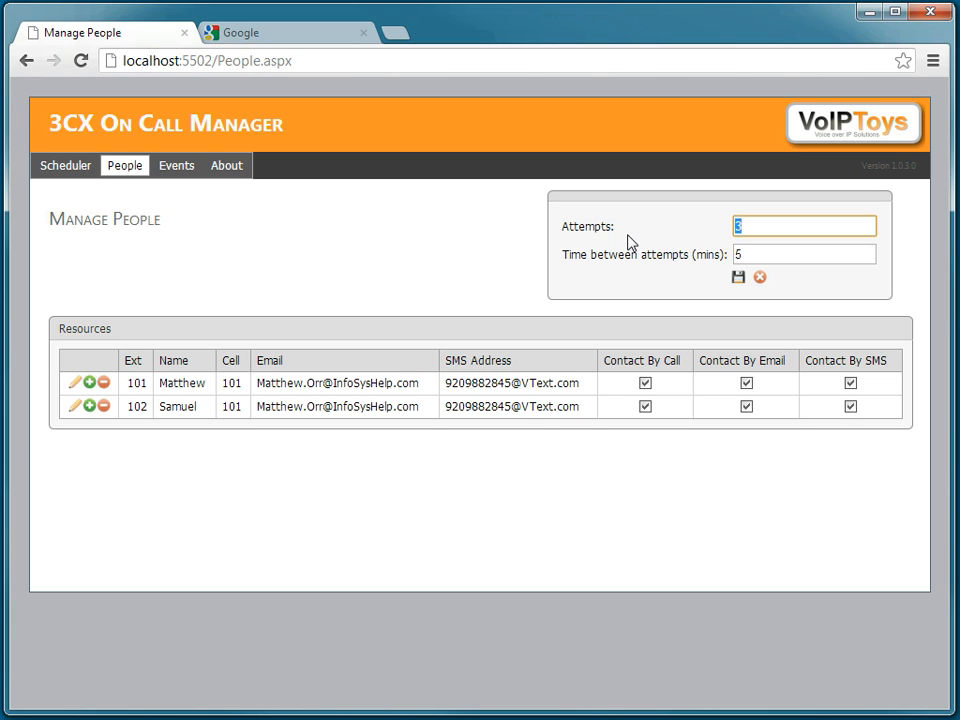
Set notification attempts to 1 and time between attempts to 1 minute.
type("1")
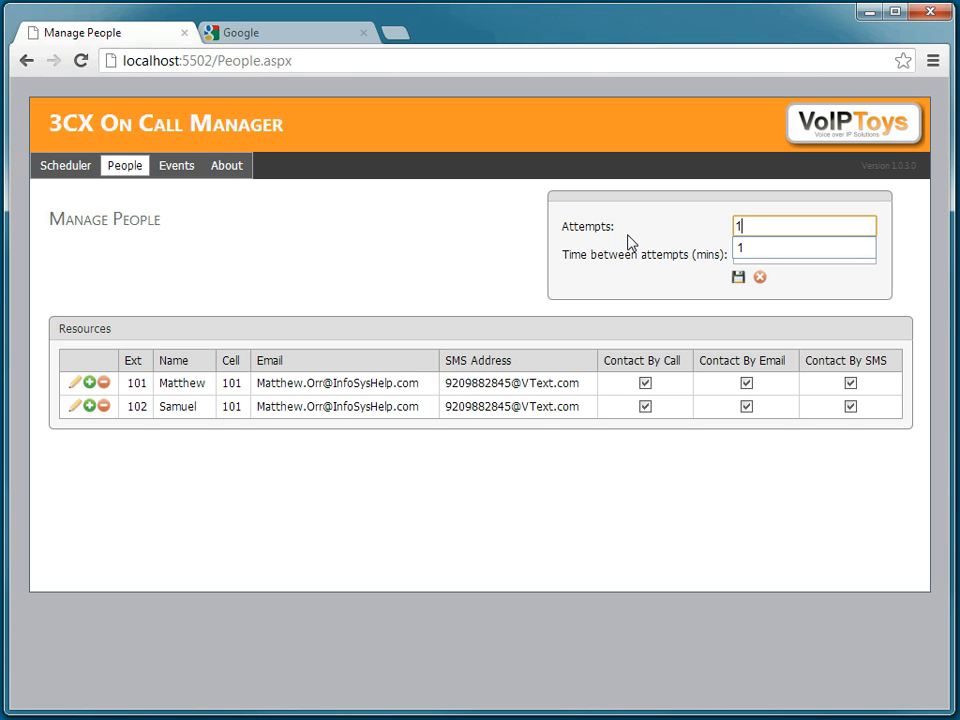
type("5")
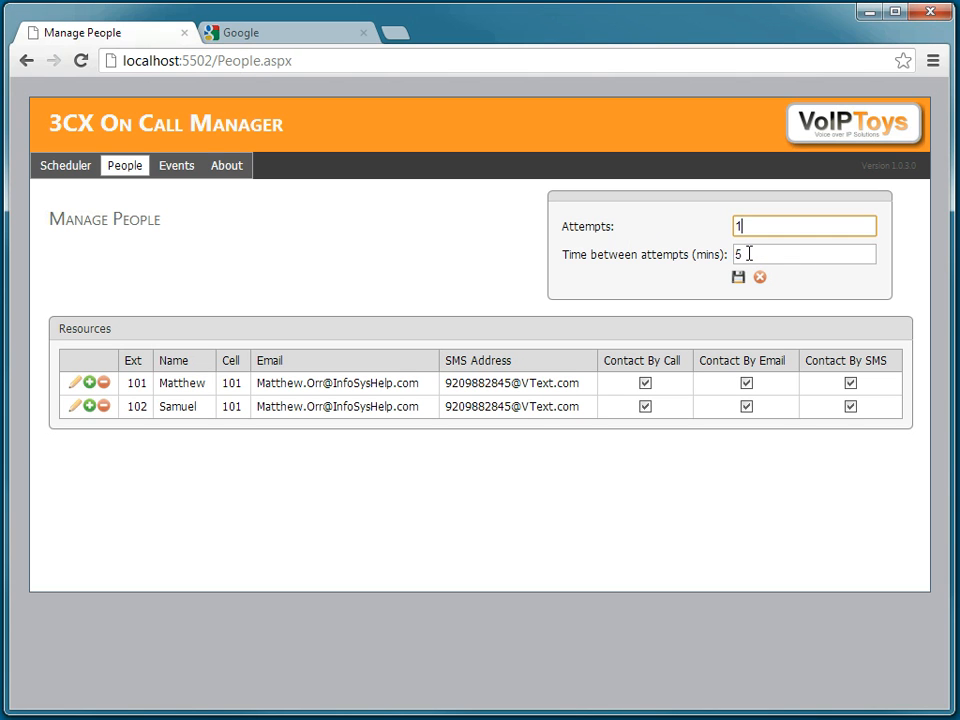
triple_click(804, 254)
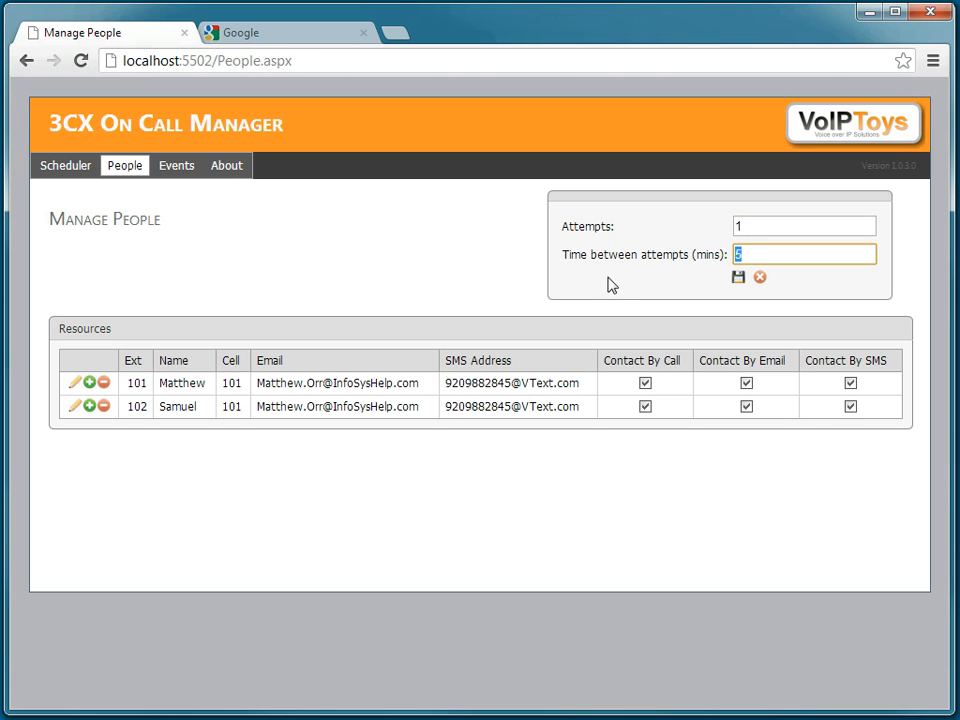
type("1")
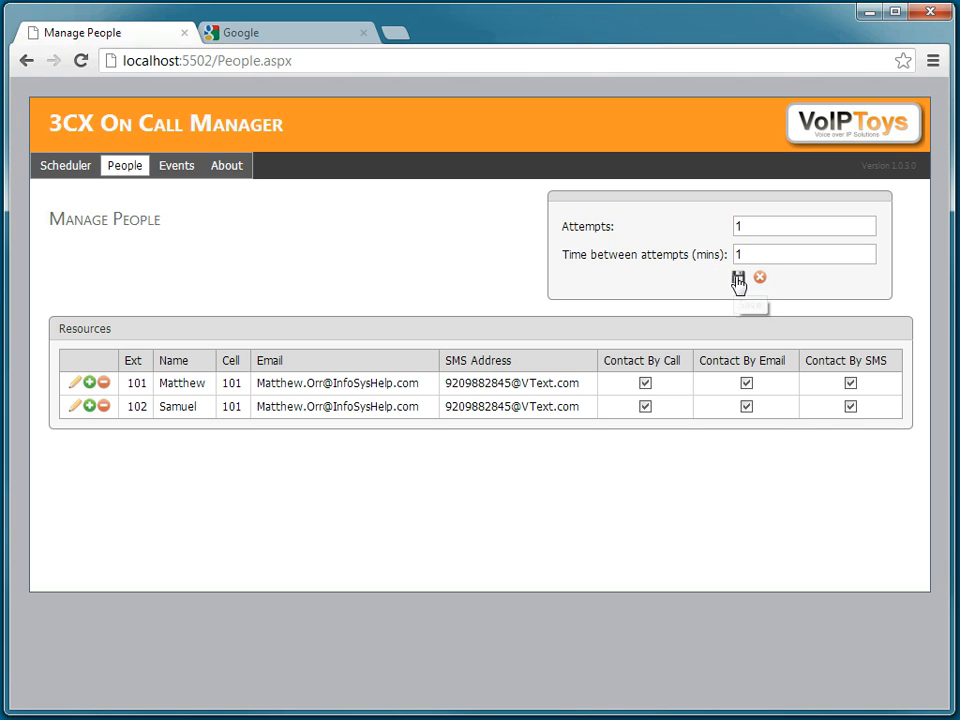
mouse_move(738, 280)
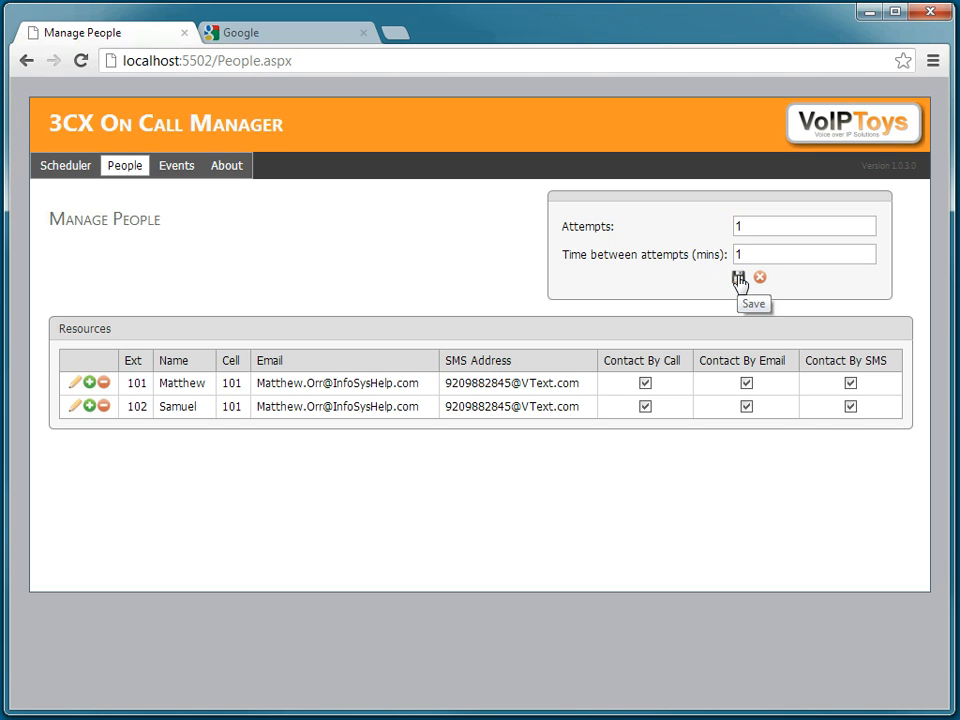
mouse_move(392, 232)
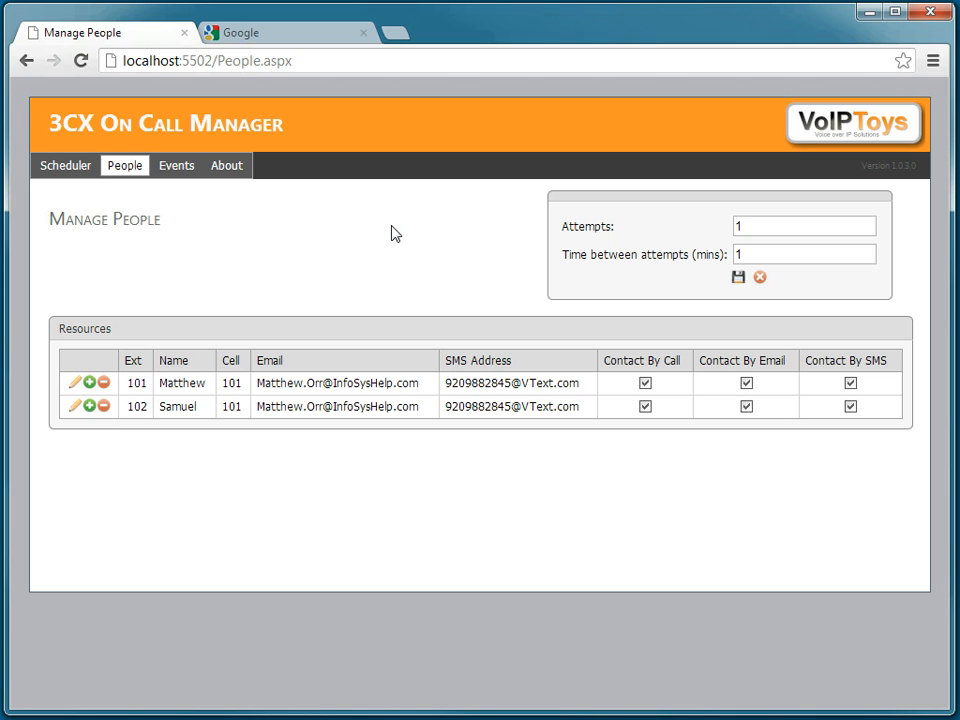
mouse_move(282, 444)
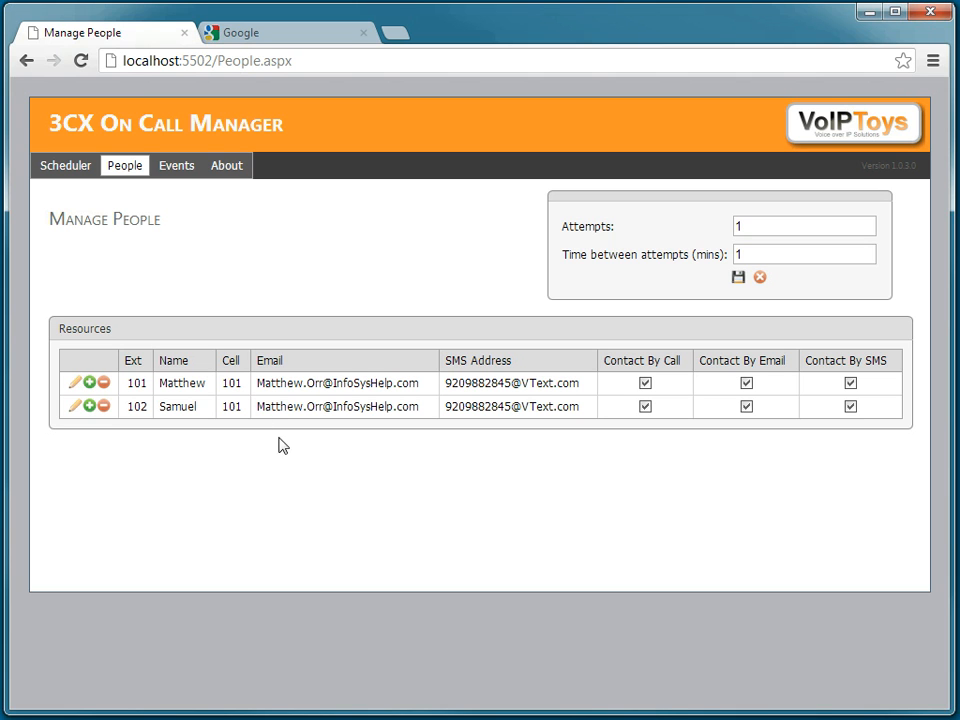
mouse_move(706, 230)
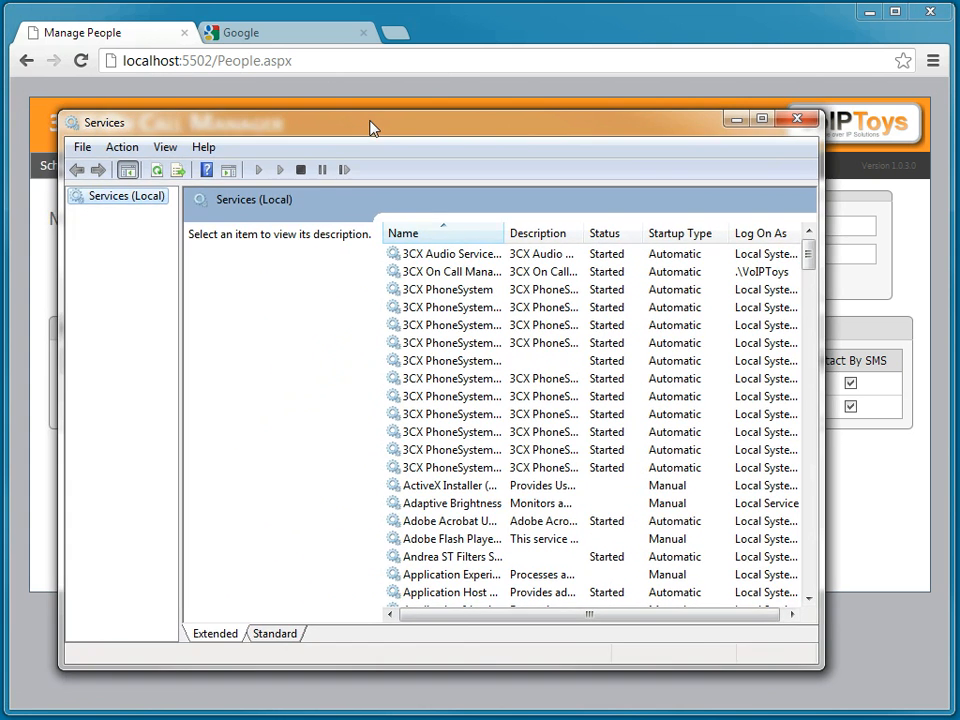
Restart the 3CX On Call Manager service and close the Services window.
left_click(448, 272)
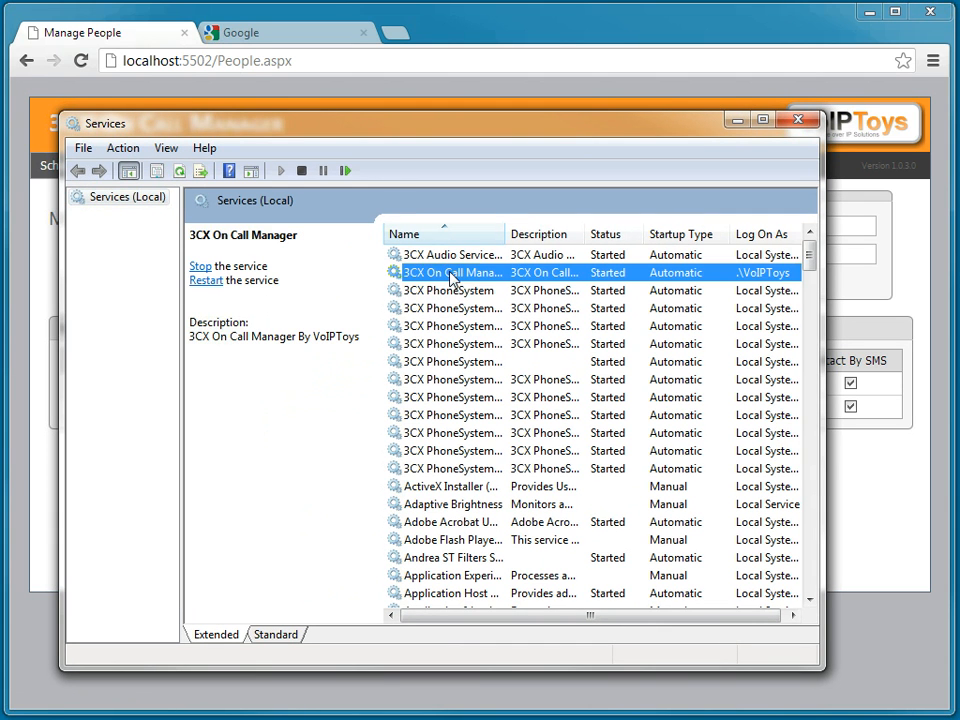
right_click(450, 272)
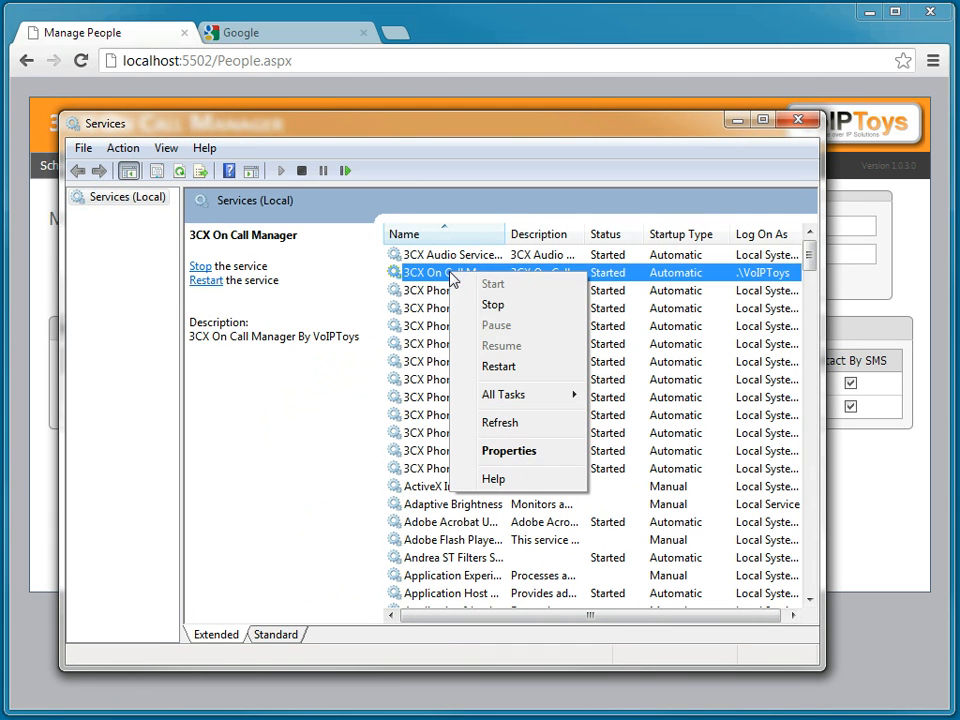
mouse_move(500, 366)
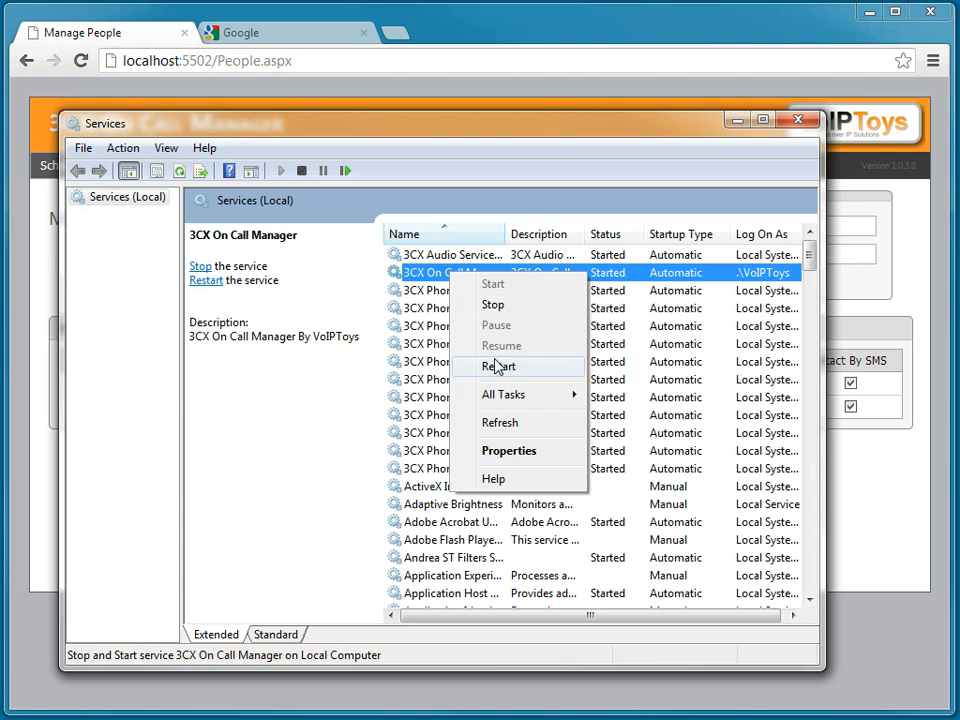
left_click(498, 366)
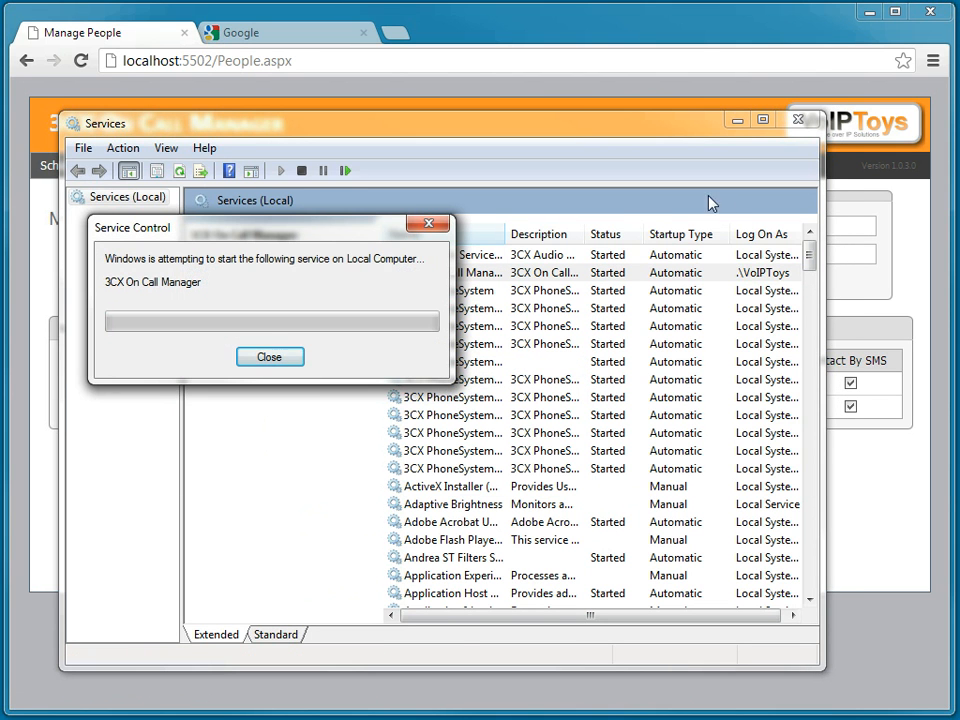
left_click(270, 356)
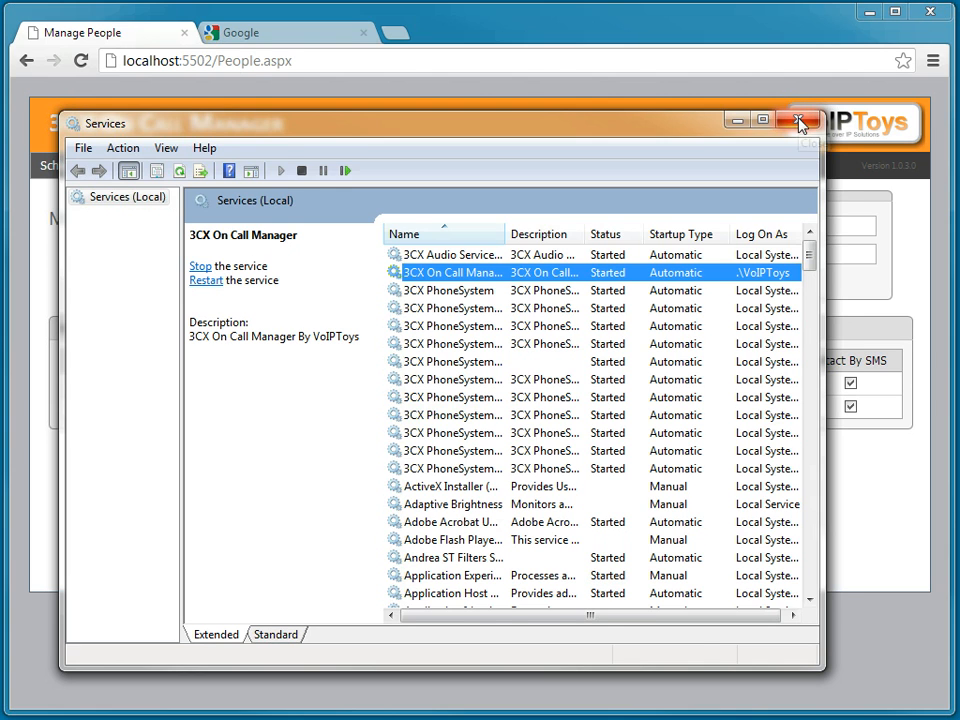
left_click(804, 120)
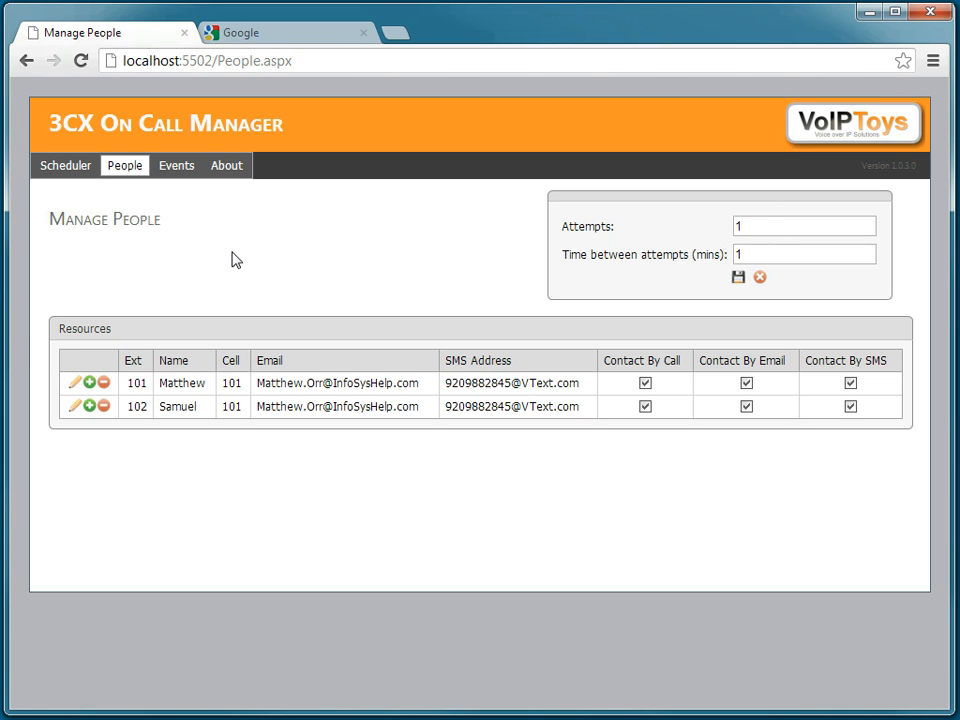
mouse_move(110, 188)
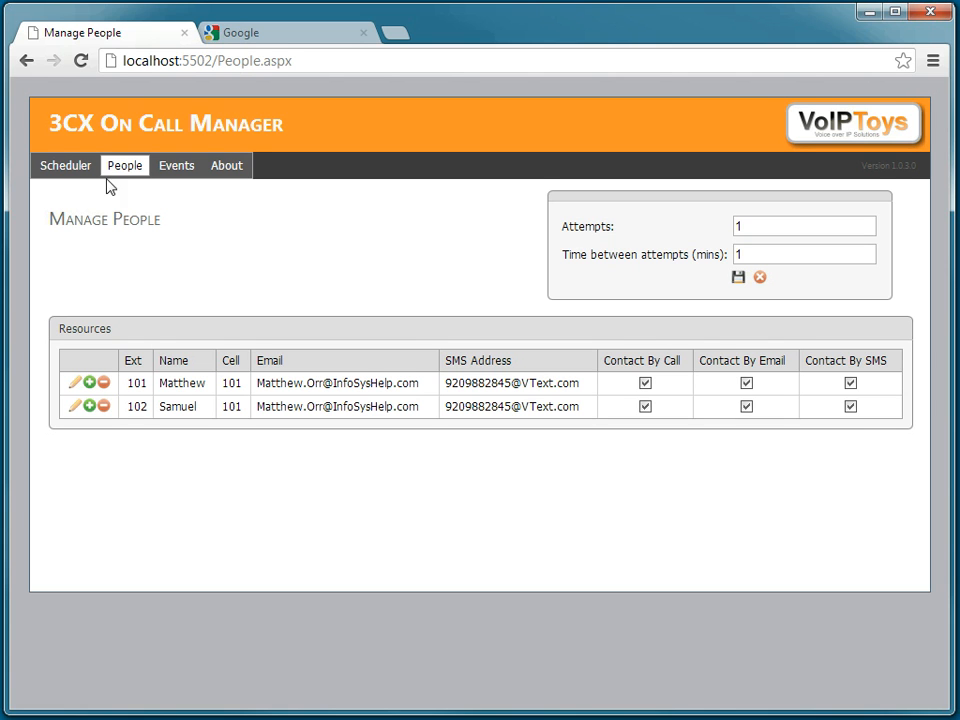
Show the On Call Scheduler for Matthew and Samuel's Sep 24–28 work week.
left_click(64, 164)
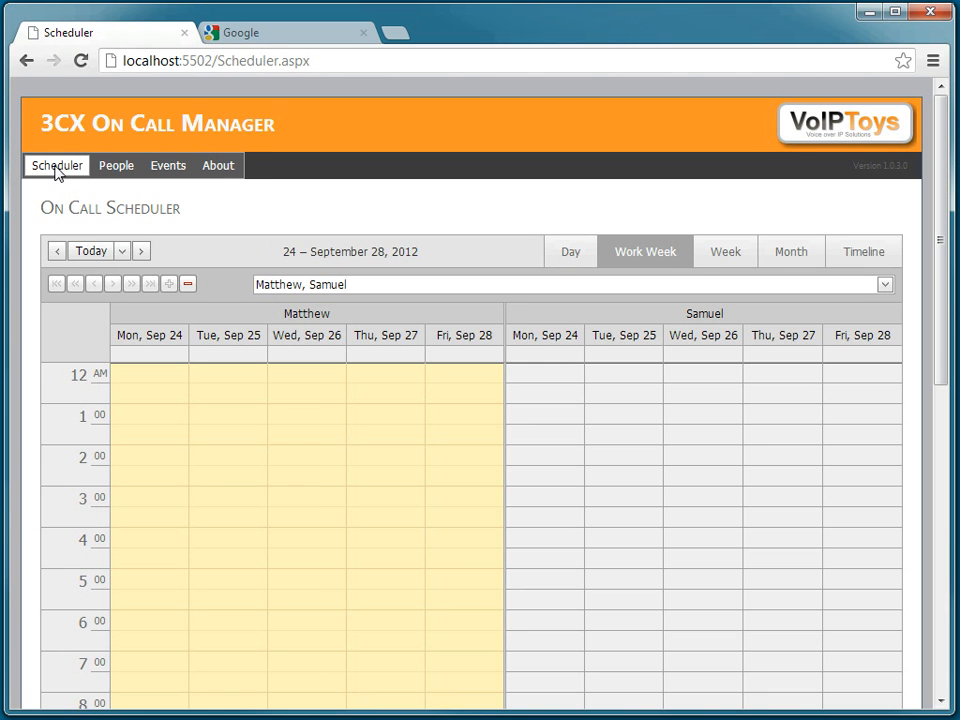
mouse_move(310, 424)
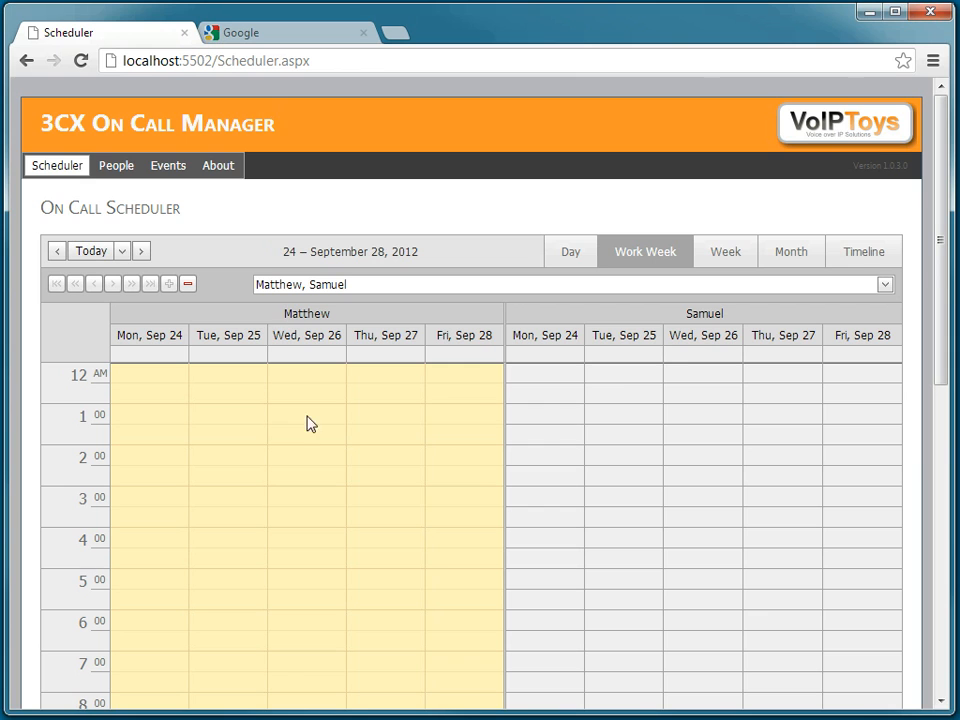
mouse_move(764, 492)
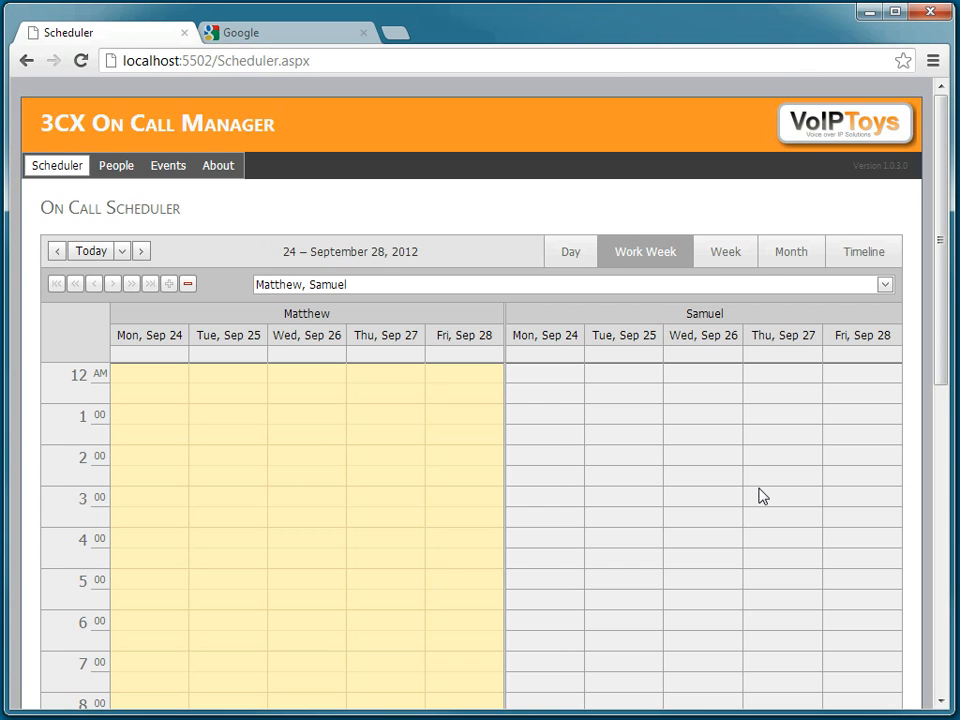
mouse_move(410, 410)
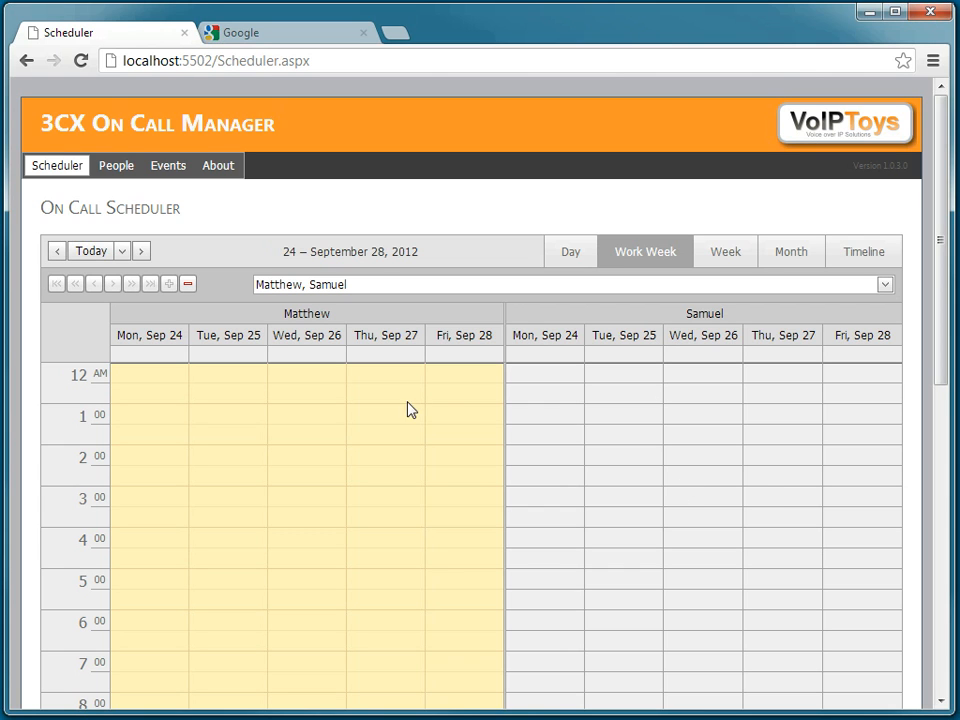
mouse_move(652, 400)
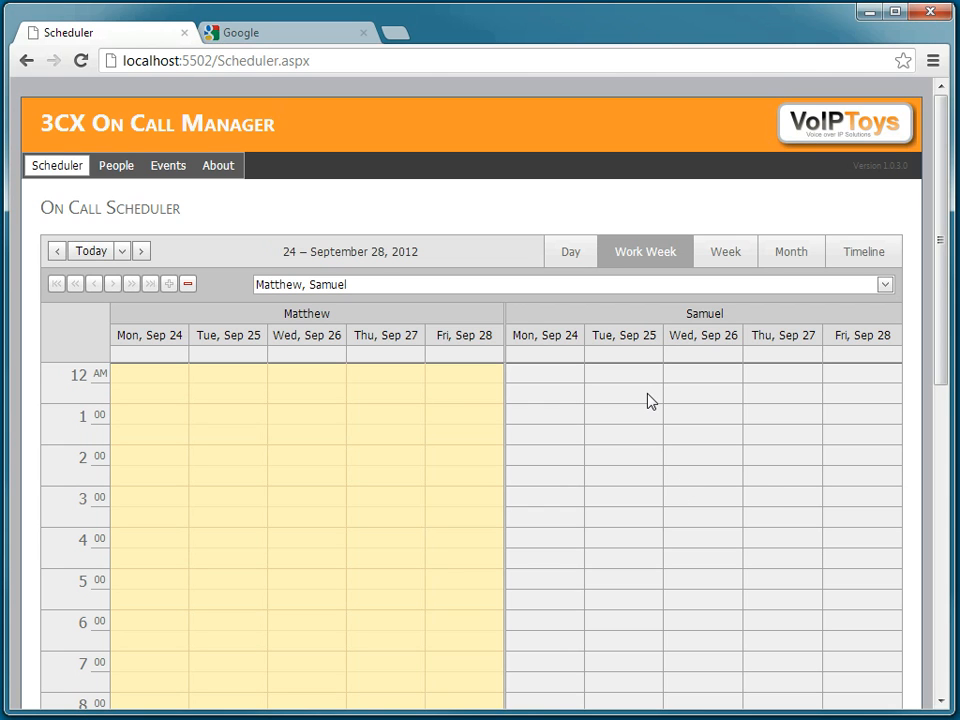
mouse_move(132, 344)
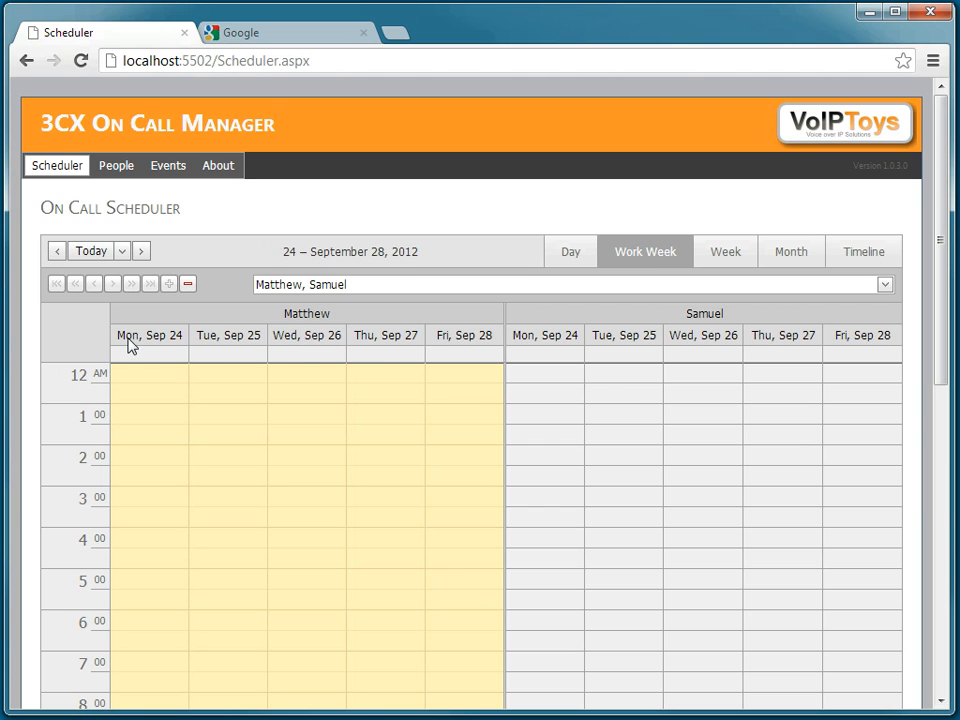
mouse_move(444, 336)
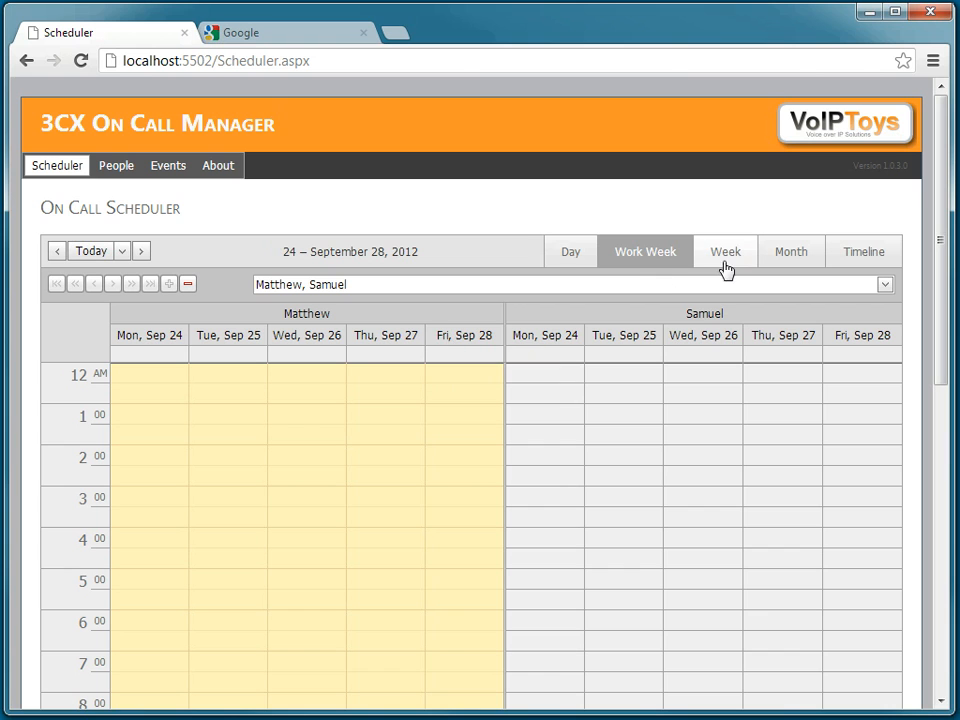
In Week view, create an all-day event on Samuel's Saturday with subject 2nd Level.
left_click(724, 252)
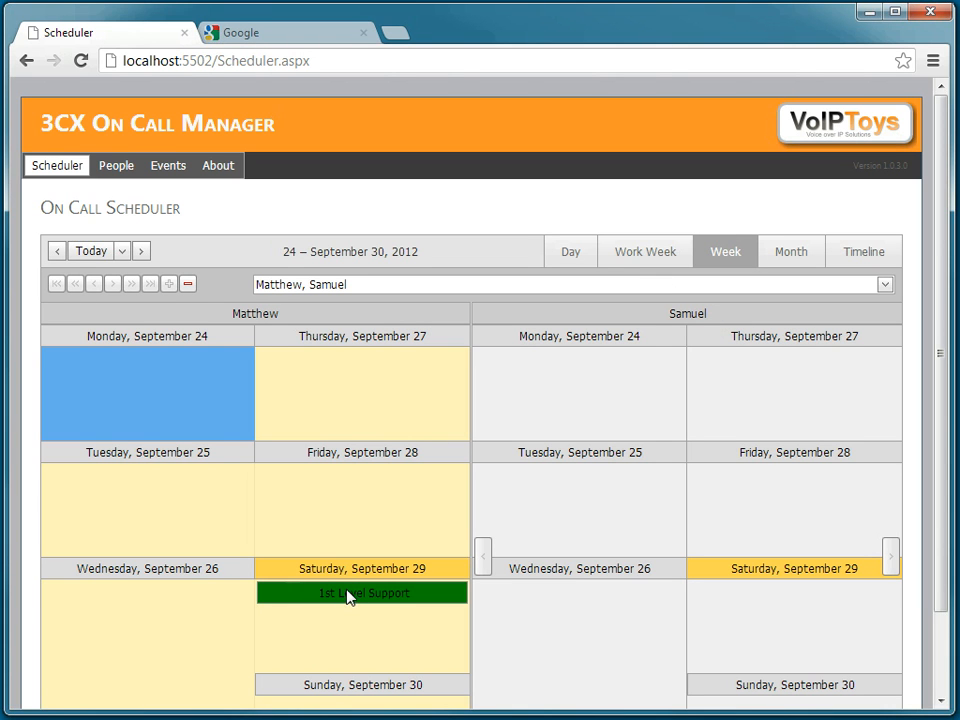
mouse_move(658, 600)
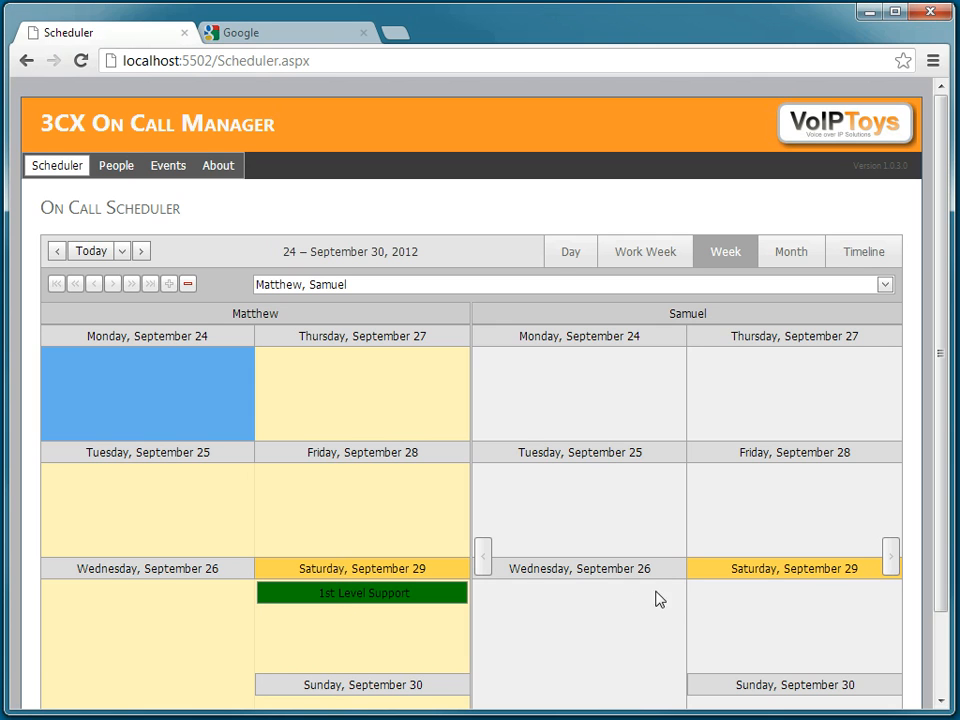
mouse_move(780, 596)
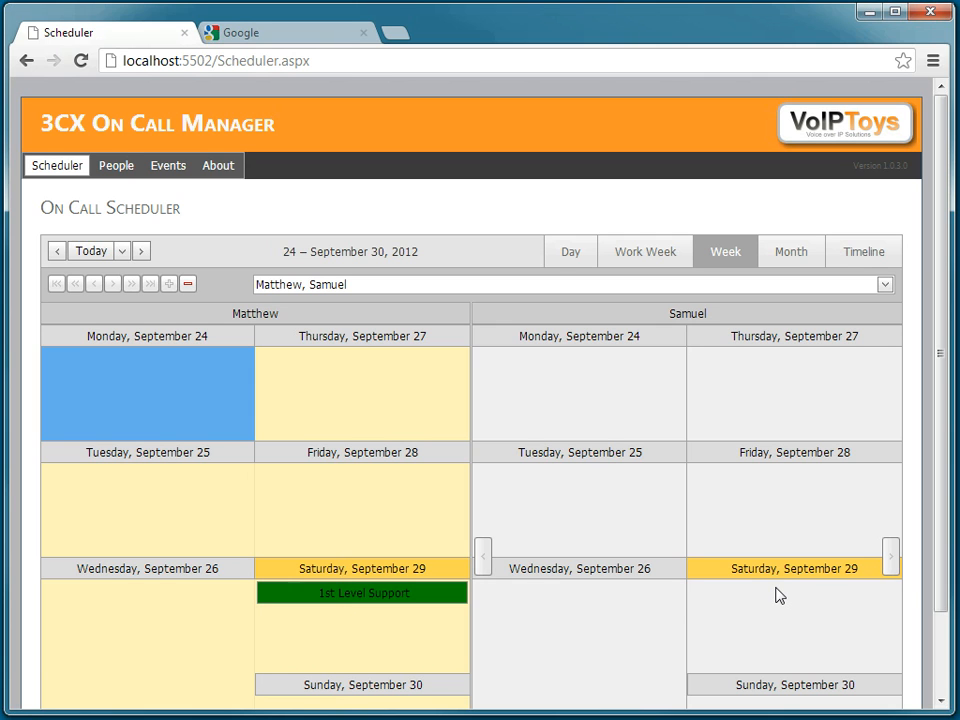
right_click(792, 596)
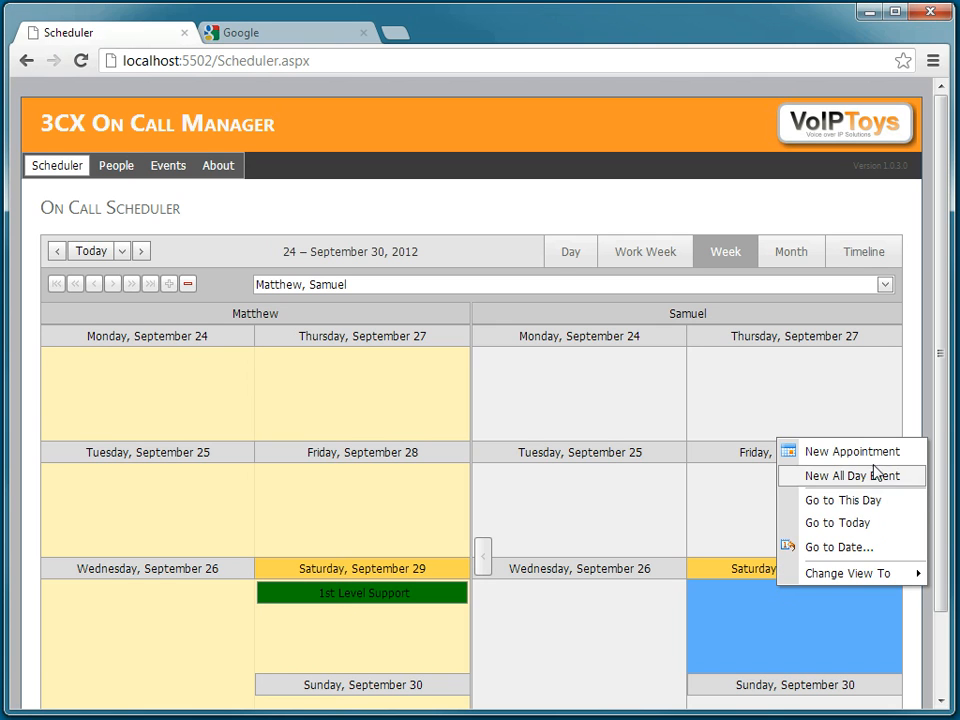
left_click(848, 476)
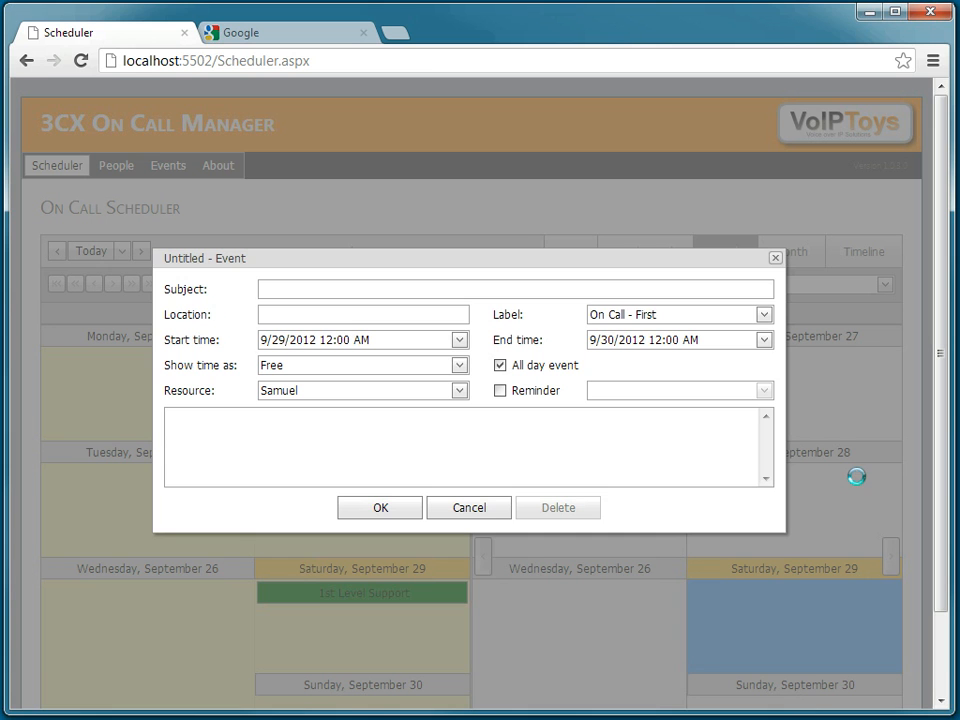
left_click(516, 288)
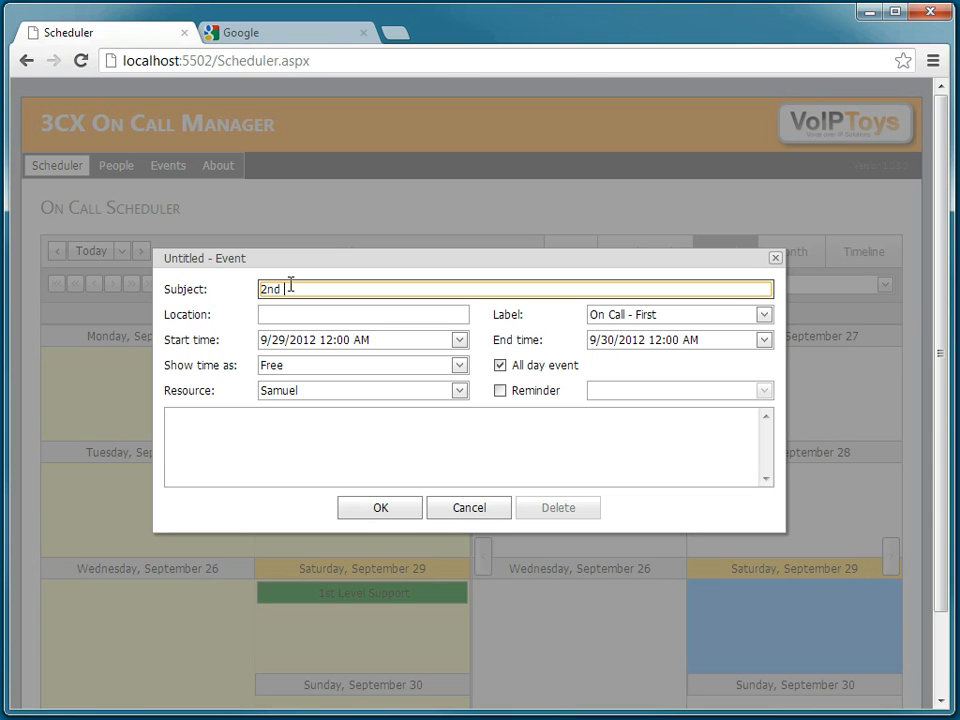
type("Level")
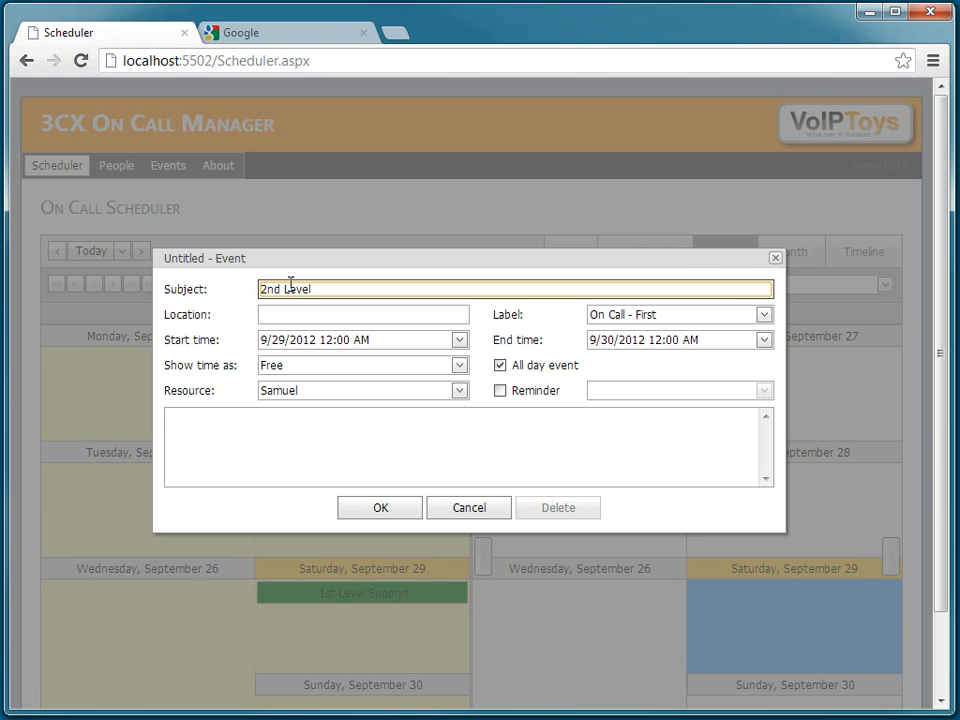
Label the event On Call - Second and save it.
left_click(764, 314)
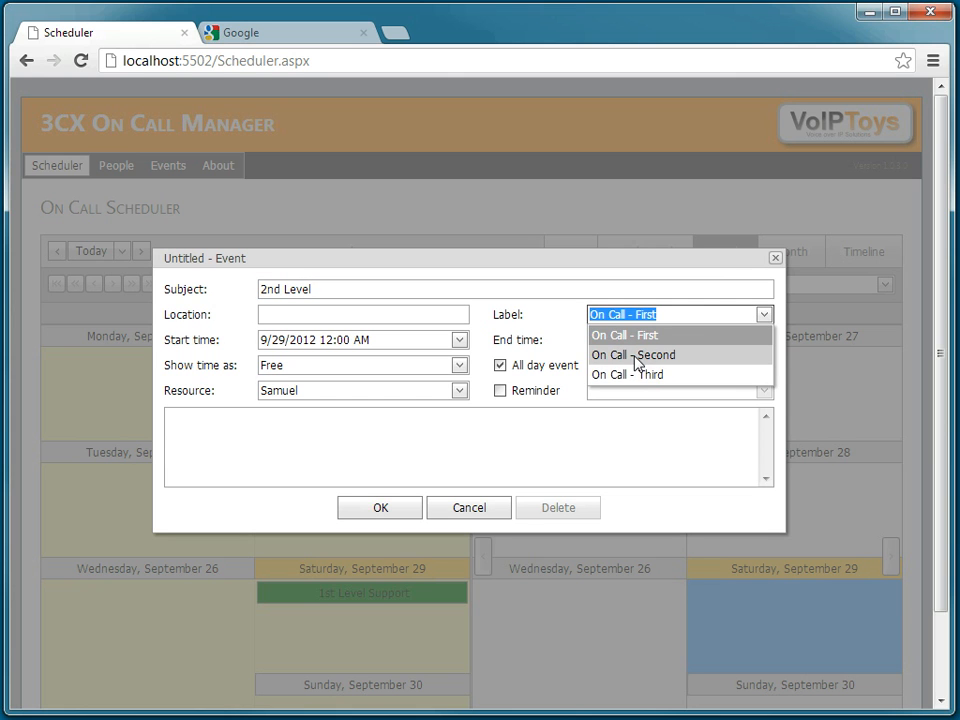
left_click(632, 356)
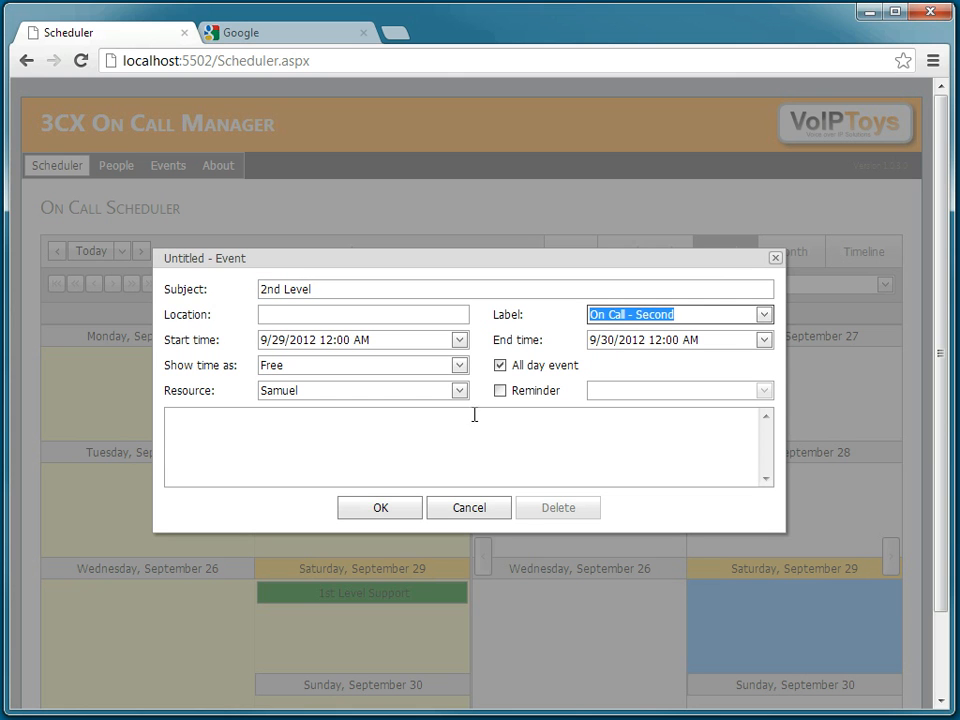
left_click(380, 508)
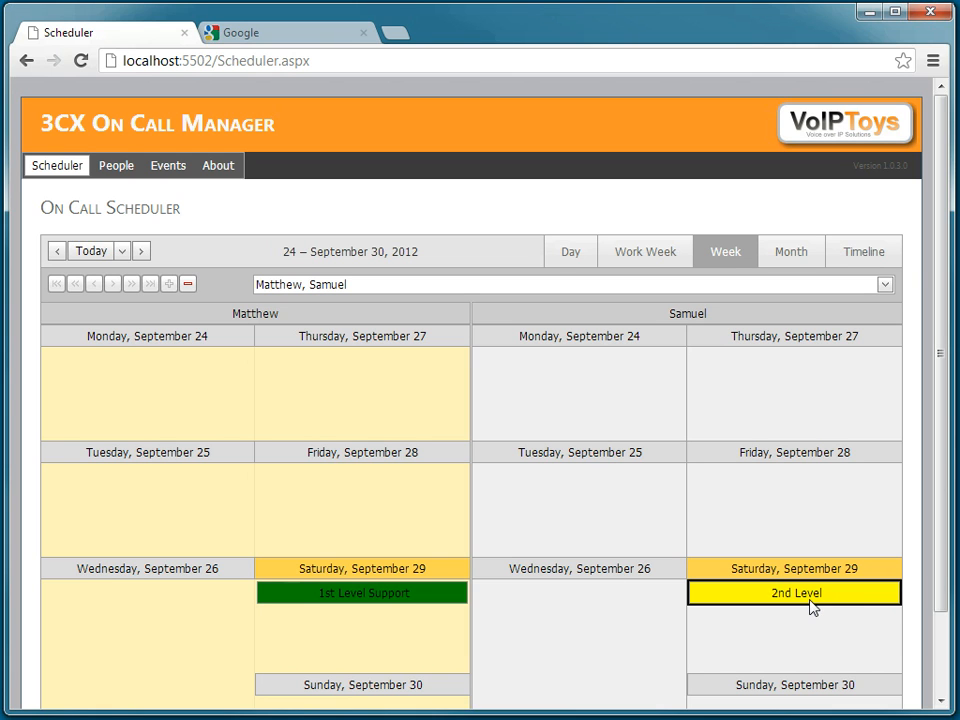
mouse_move(308, 596)
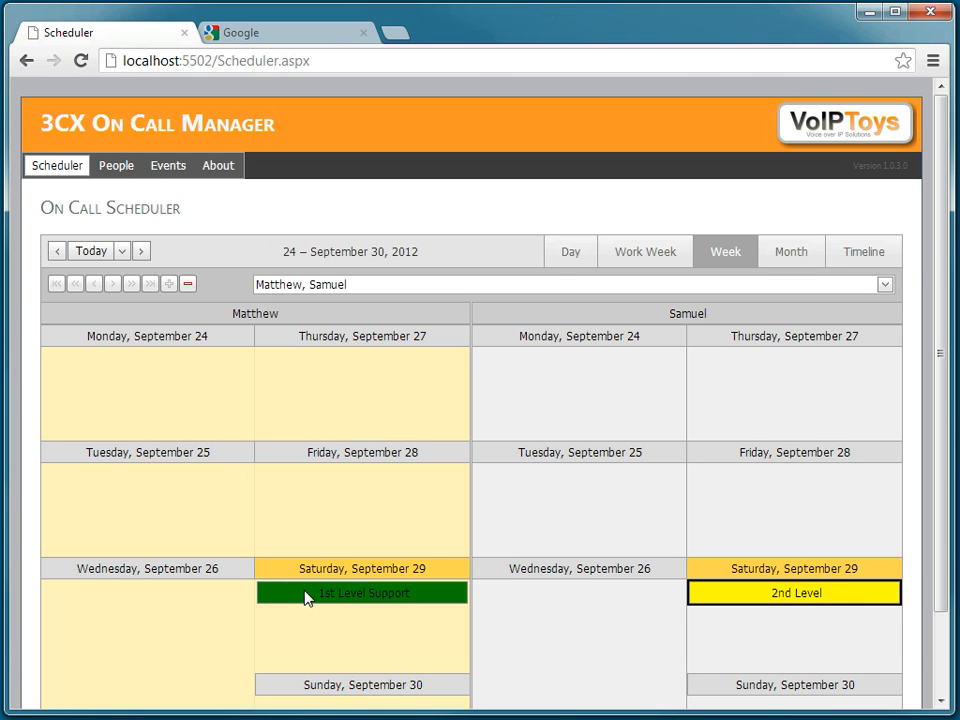
mouse_move(804, 592)
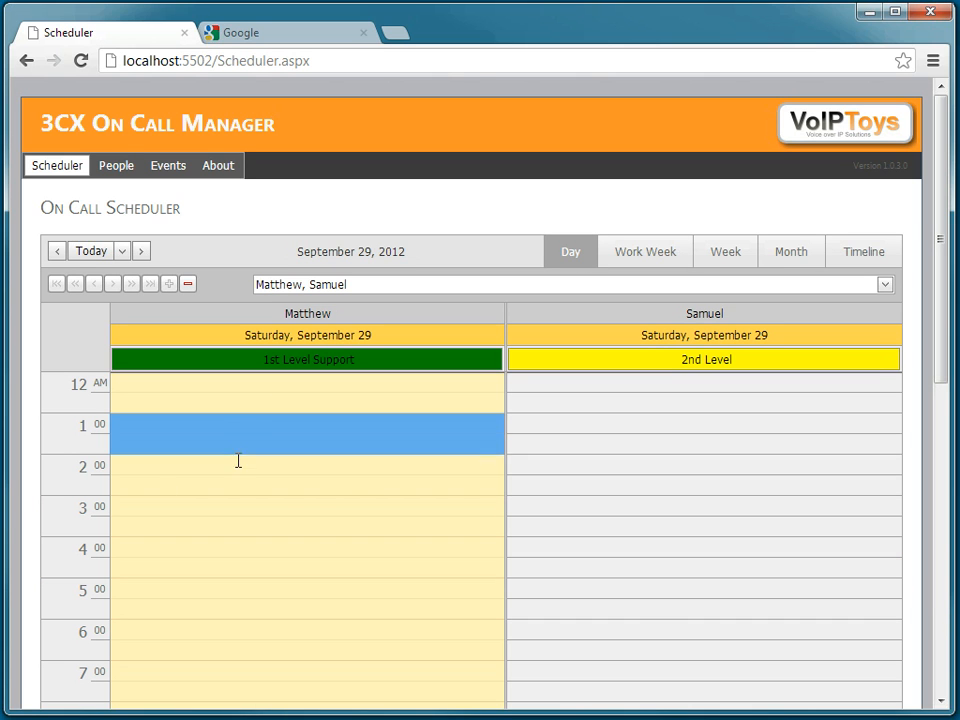
Switch the scheduler to Day view for Saturday, September 29.
right_click(238, 460)
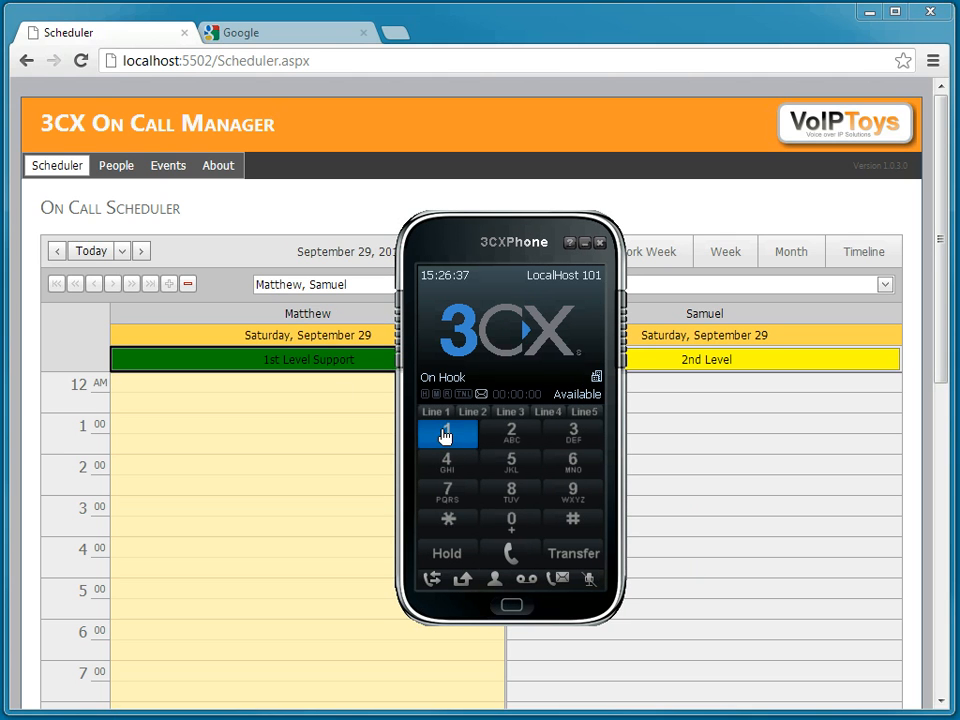
Dial extension 100 from extension 101, let it connect, then hang up.
left_click(510, 552)
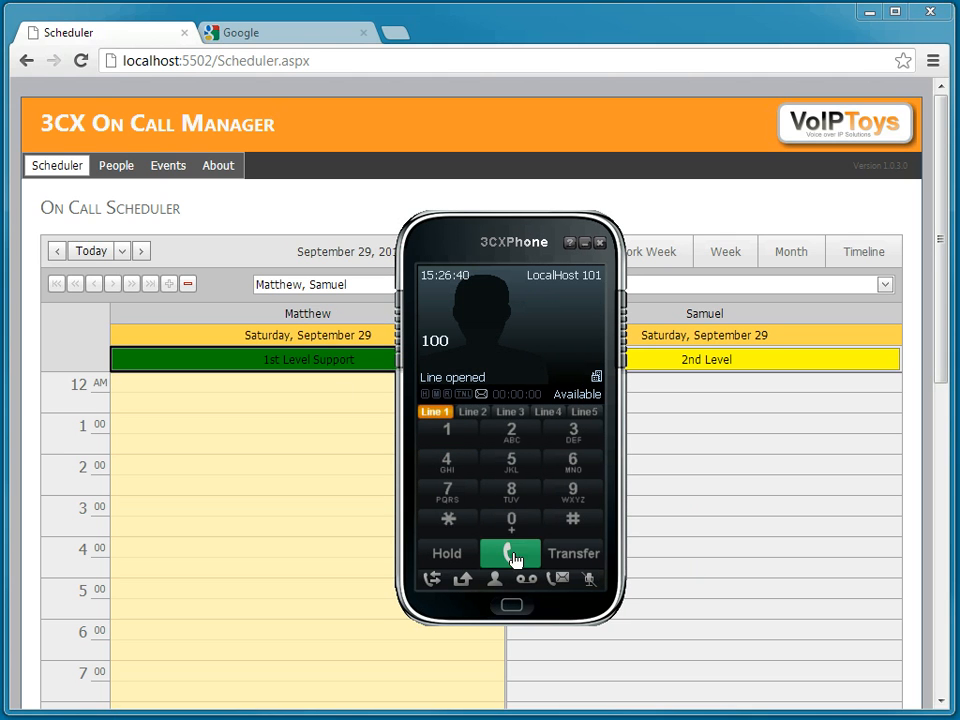
left_click(510, 552)
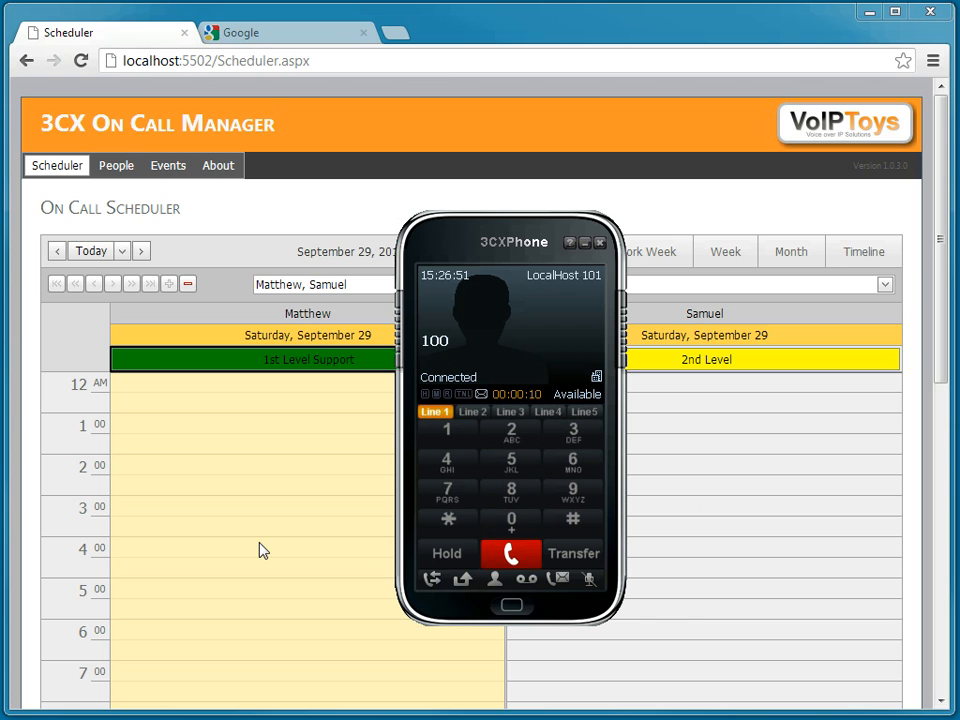
mouse_move(540, 564)
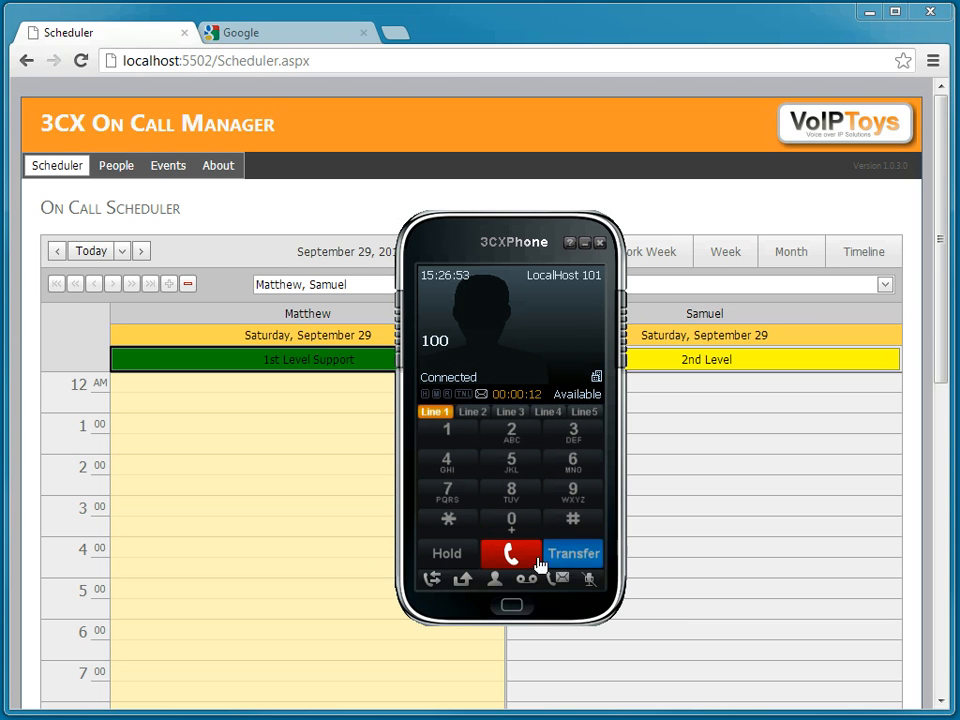
left_click(510, 552)
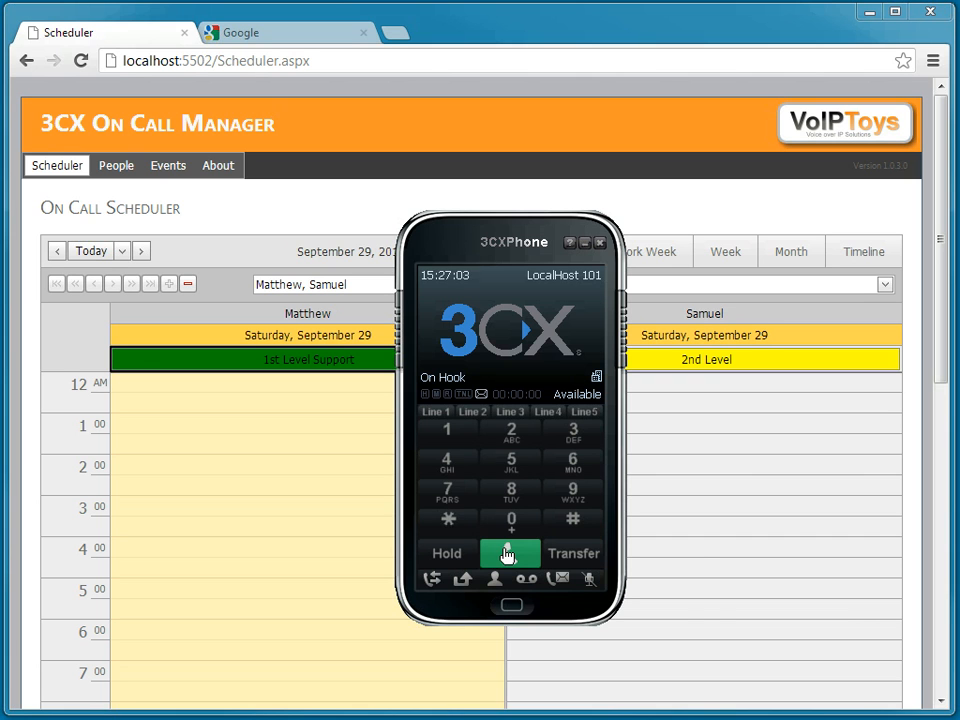
Decline the first MakeCall escalation call, then answer the next one so it connects to 999.
left_click(510, 552)
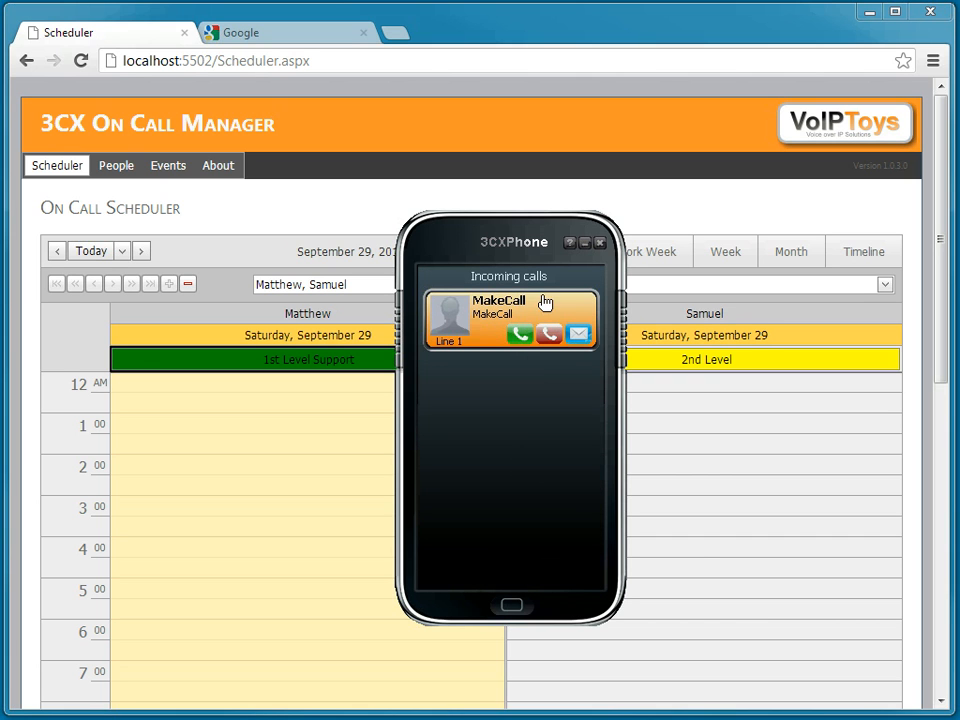
mouse_move(550, 338)
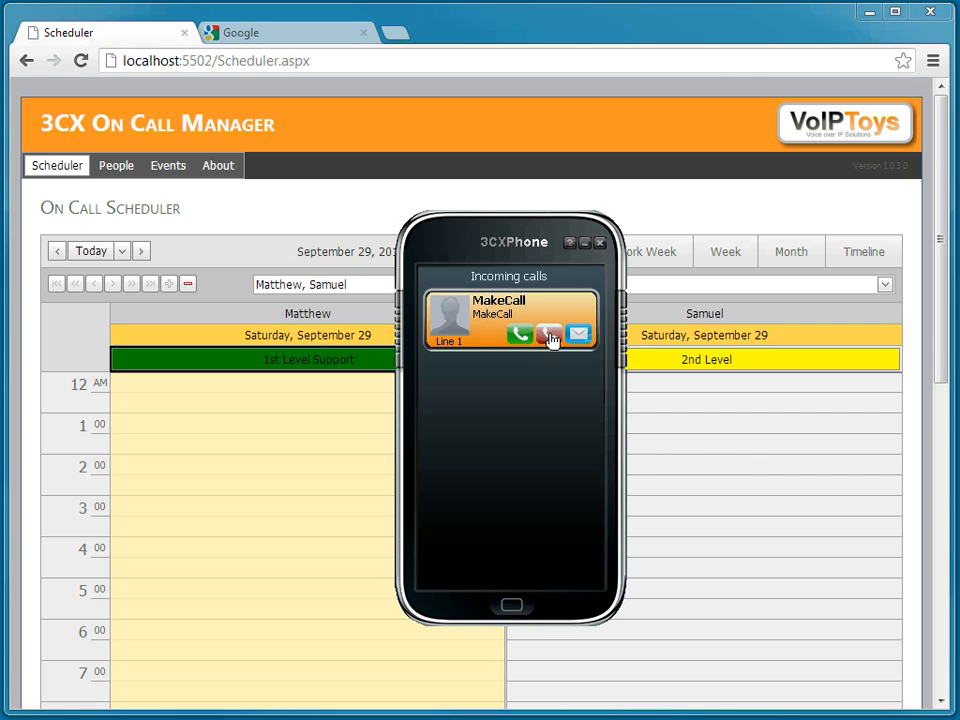
left_click(548, 334)
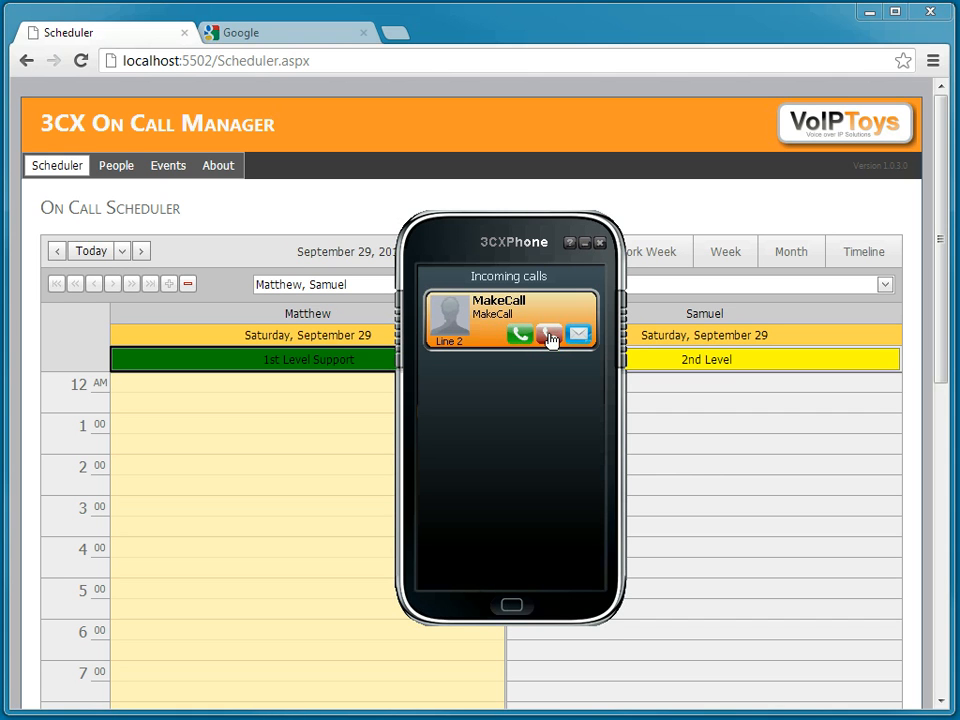
left_click(520, 334)
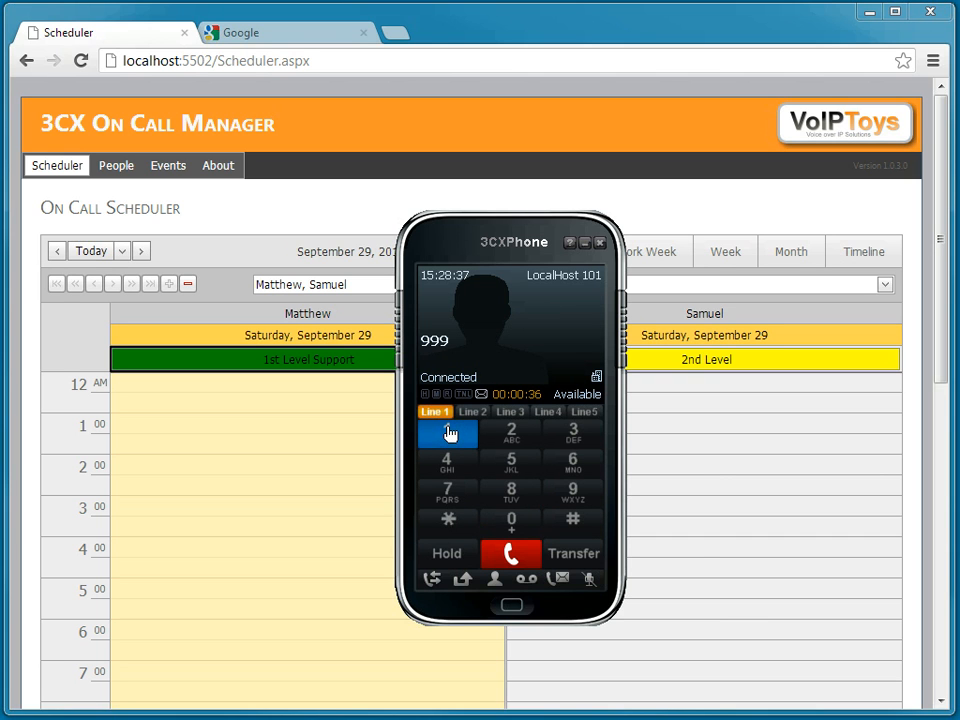
Respond to the voicemail escalation prompts with 1 and #, then hang up the 999 call.
left_click(510, 552)
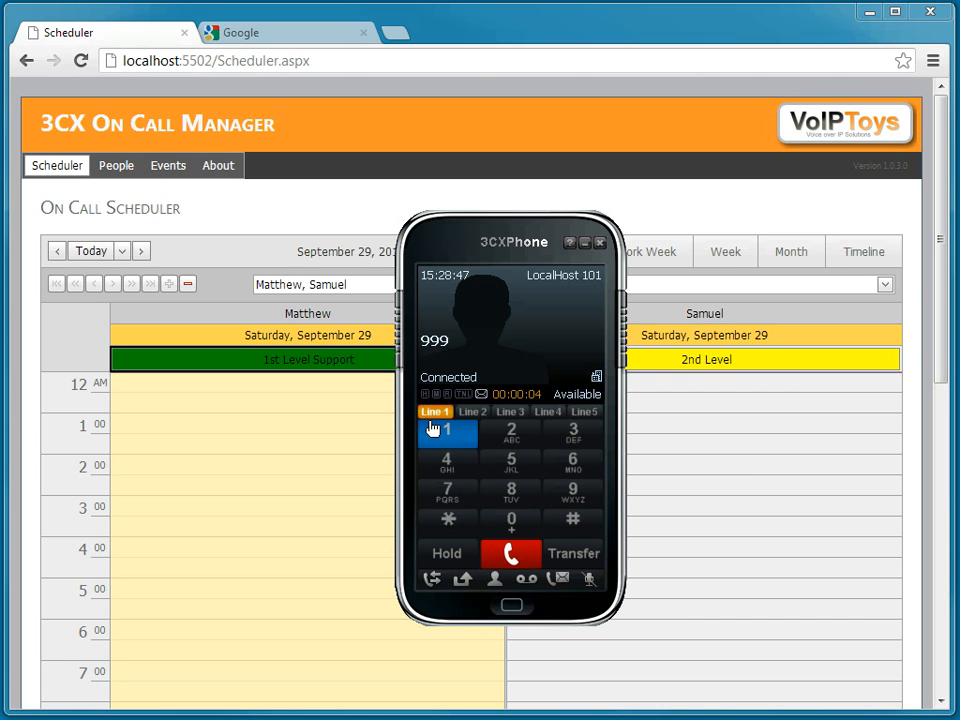
left_click(512, 490)
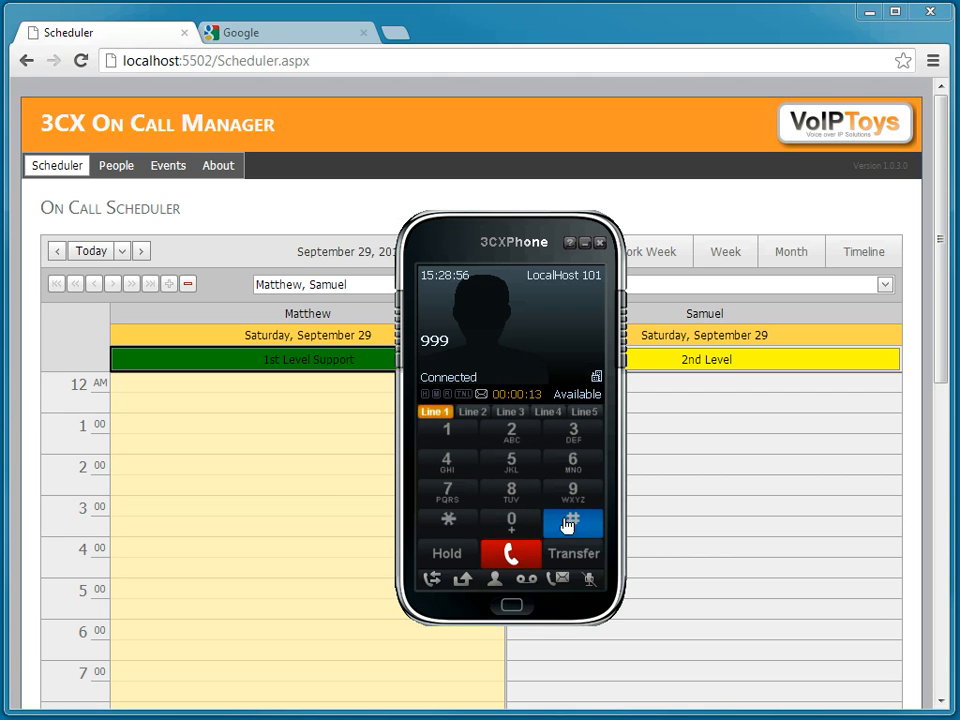
mouse_move(316, 498)
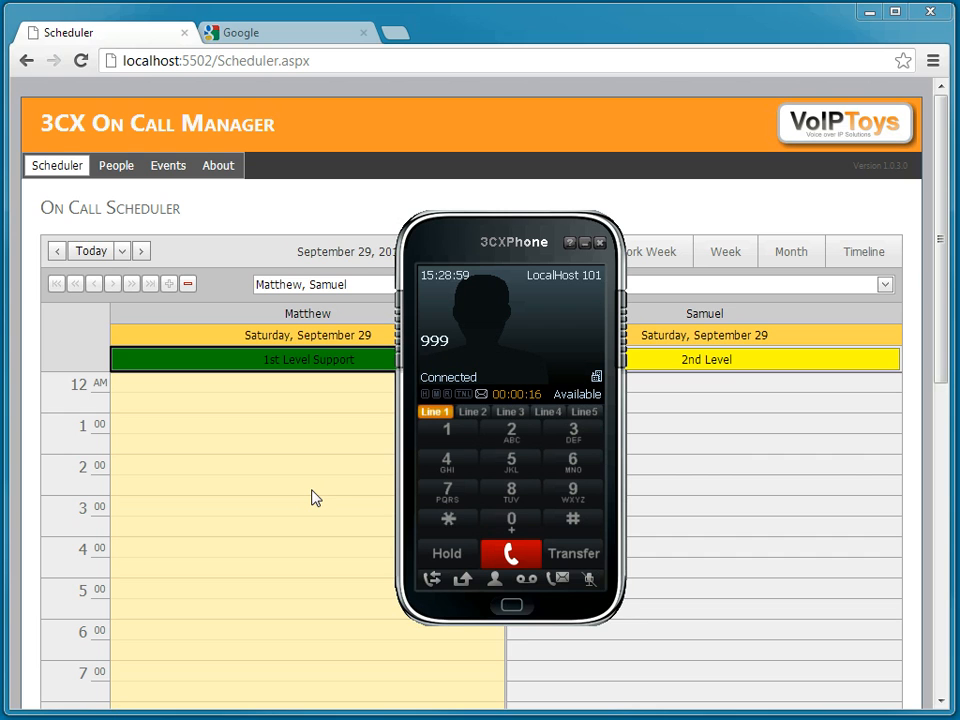
mouse_move(388, 488)
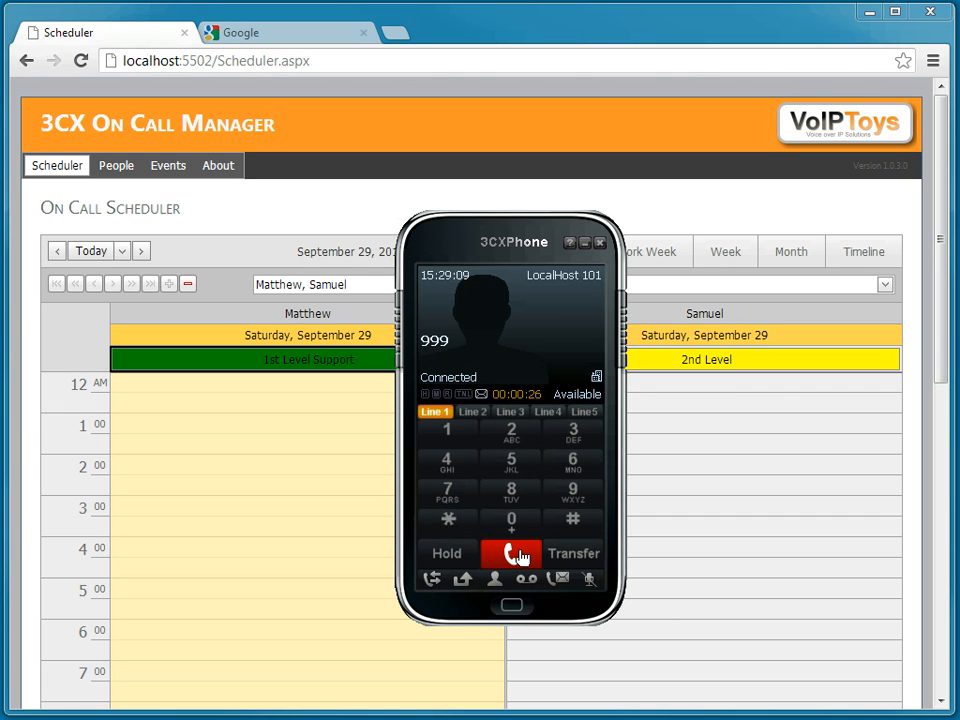
left_click(512, 552)
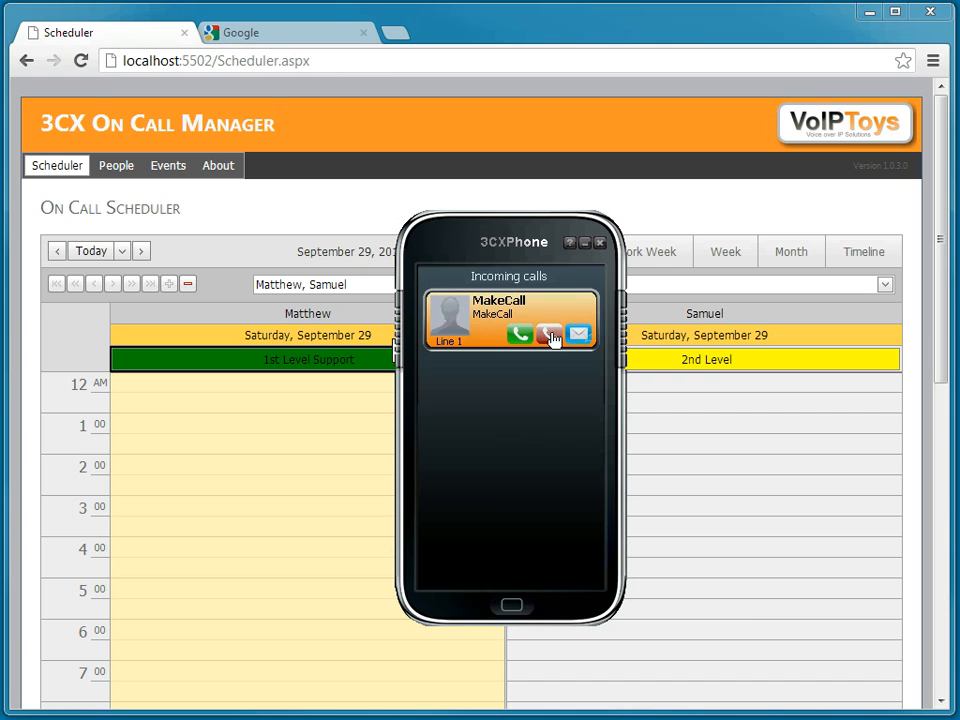
Answer the next MakeCall call to 811, let it end, and close 3CXPhone.
left_click(548, 334)
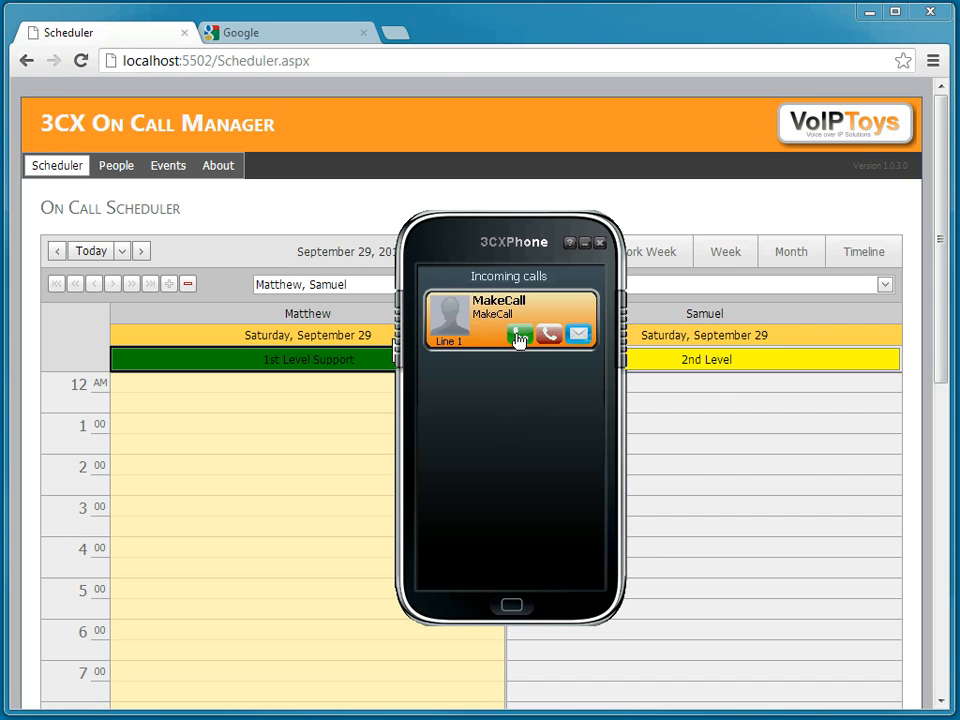
left_click(518, 334)
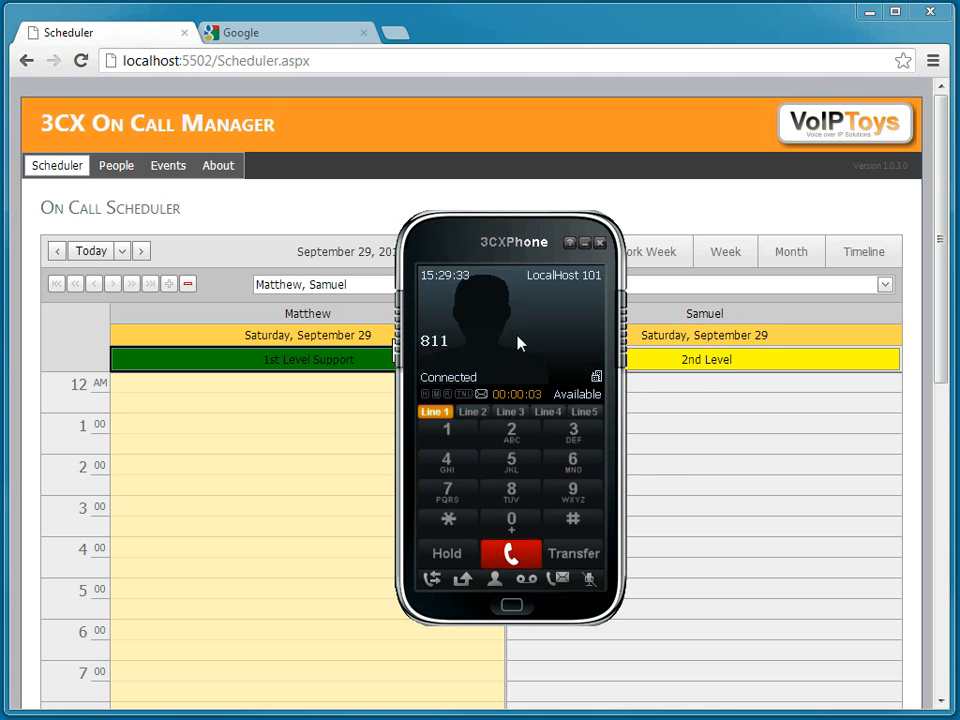
left_click(510, 552)
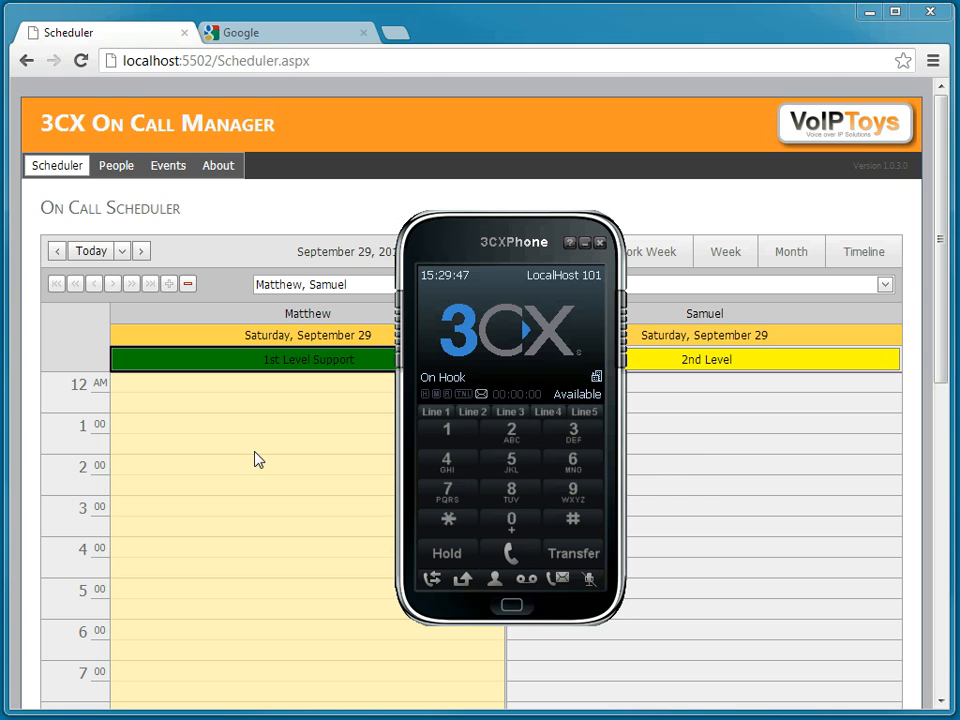
mouse_move(600, 244)
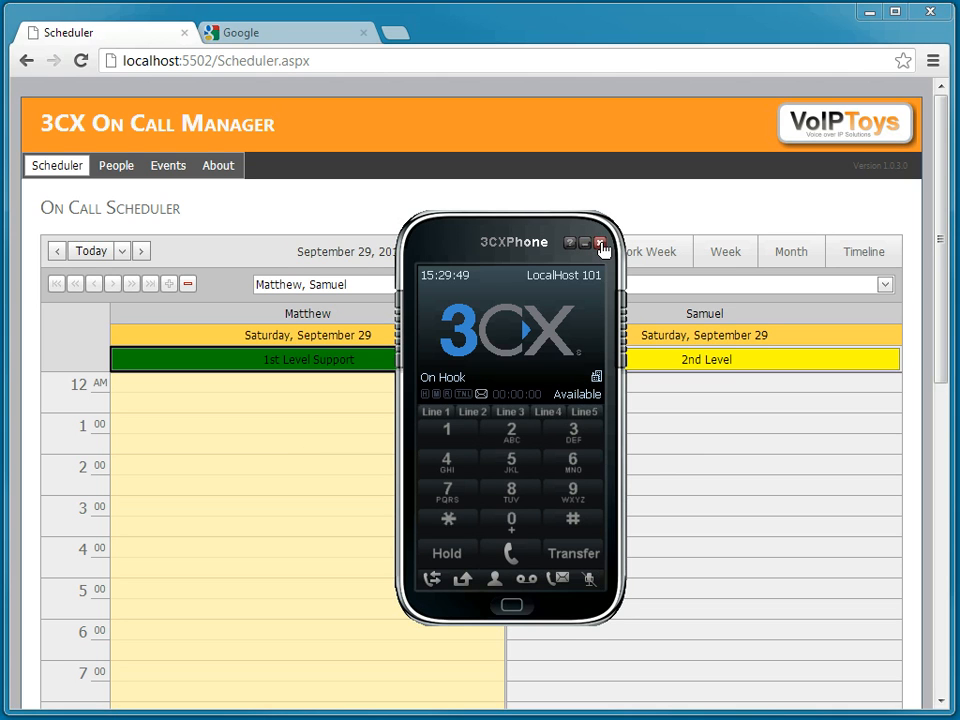
left_click(600, 242)
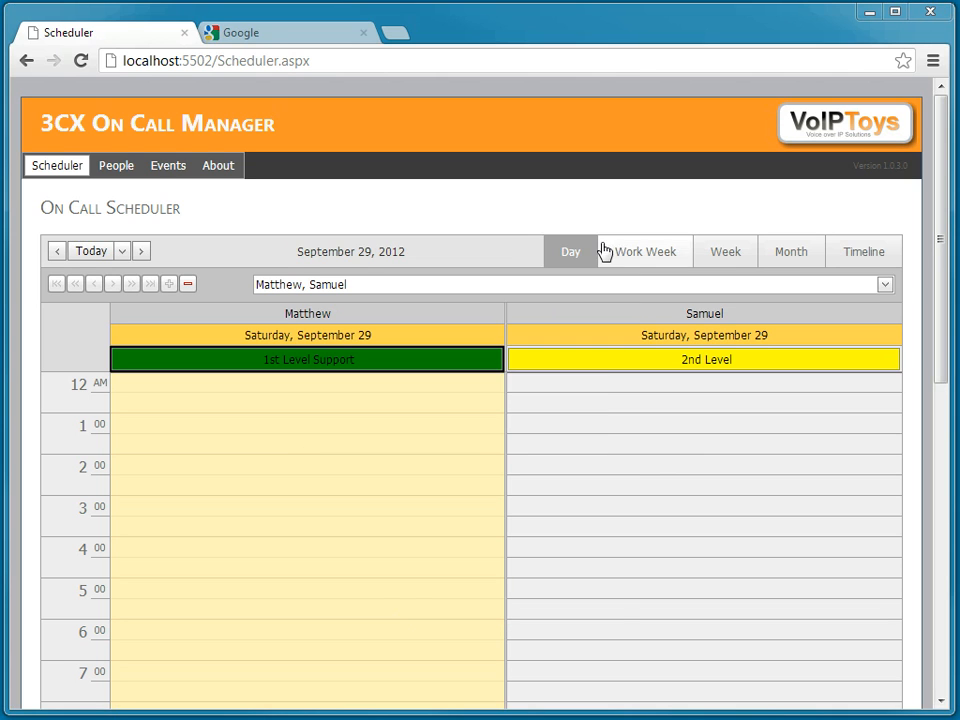
Show the Events list expanded to the Heard: True, 9/29/2012 3:27 PM voicemail transactions.
left_click(168, 164)
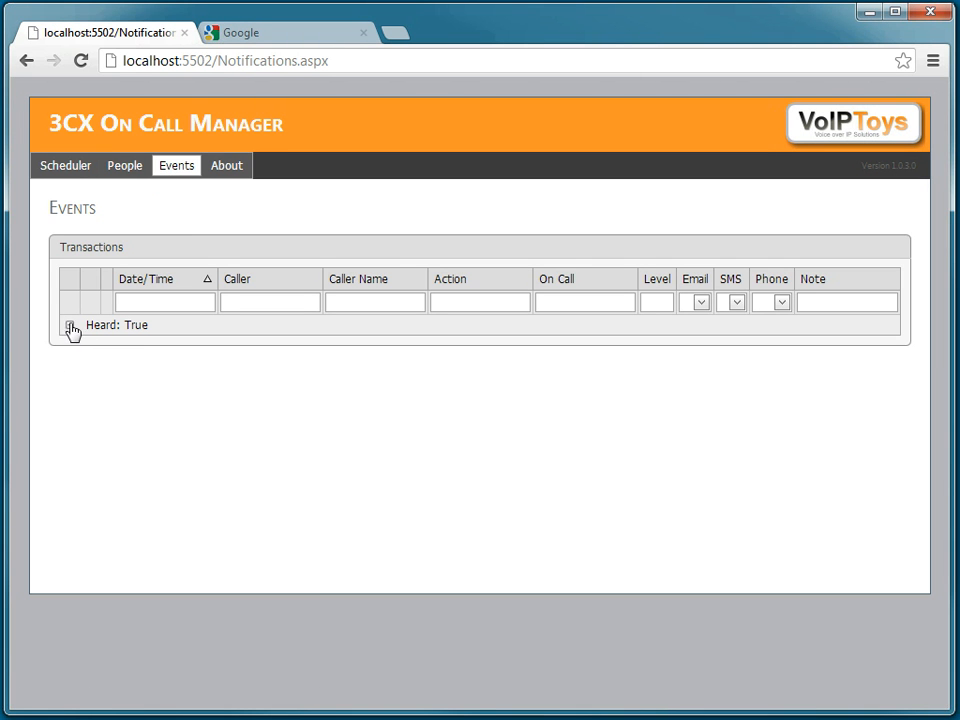
left_click(72, 324)
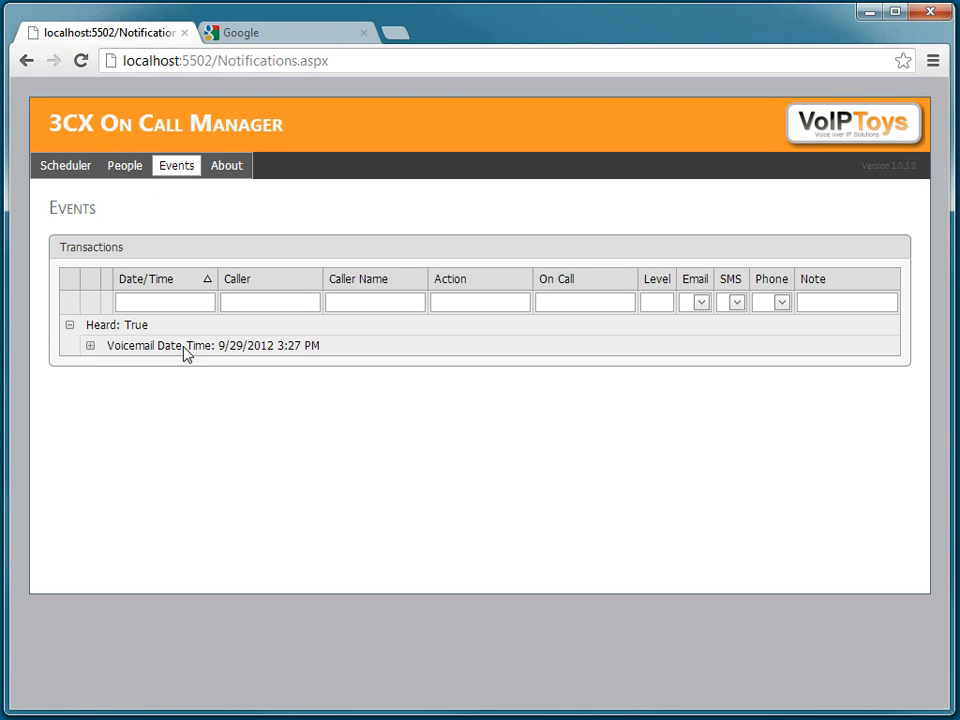
left_click(90, 346)
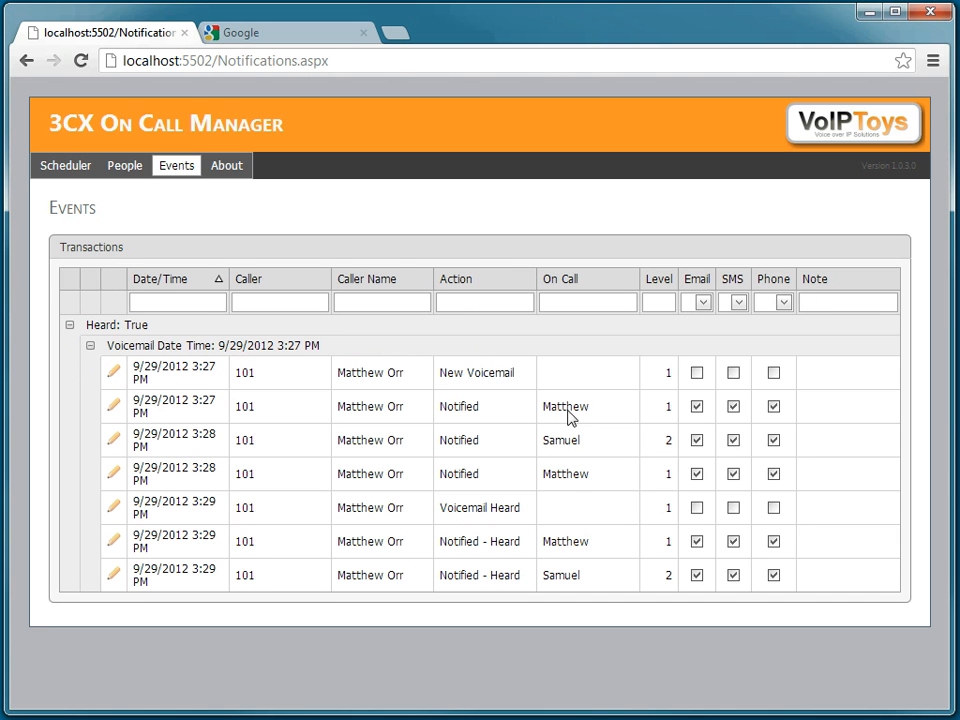
mouse_move(464, 376)
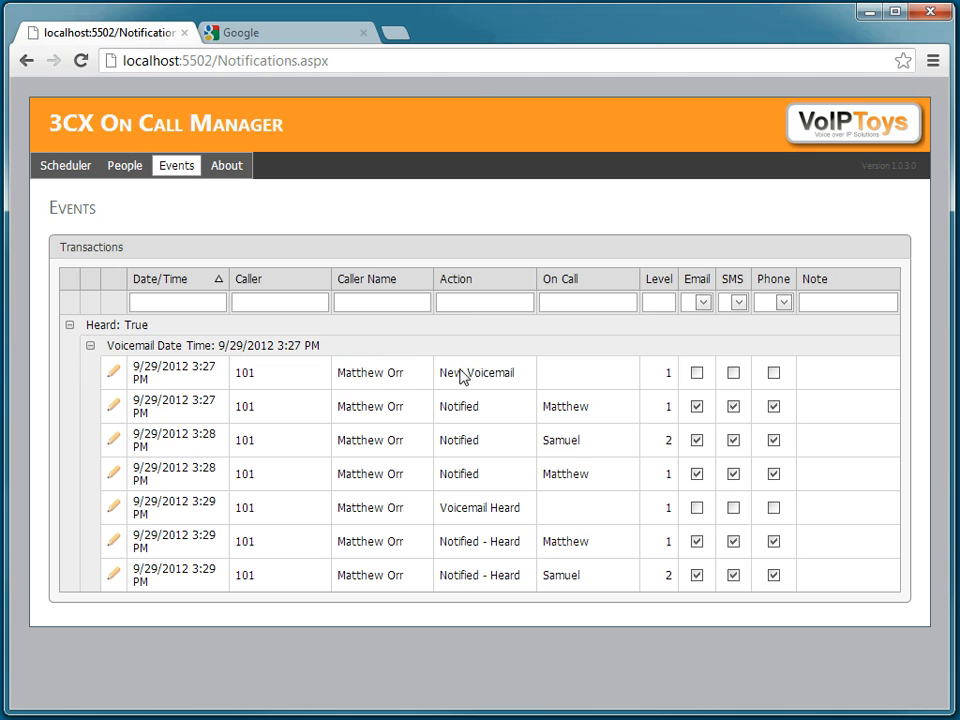
mouse_move(568, 408)
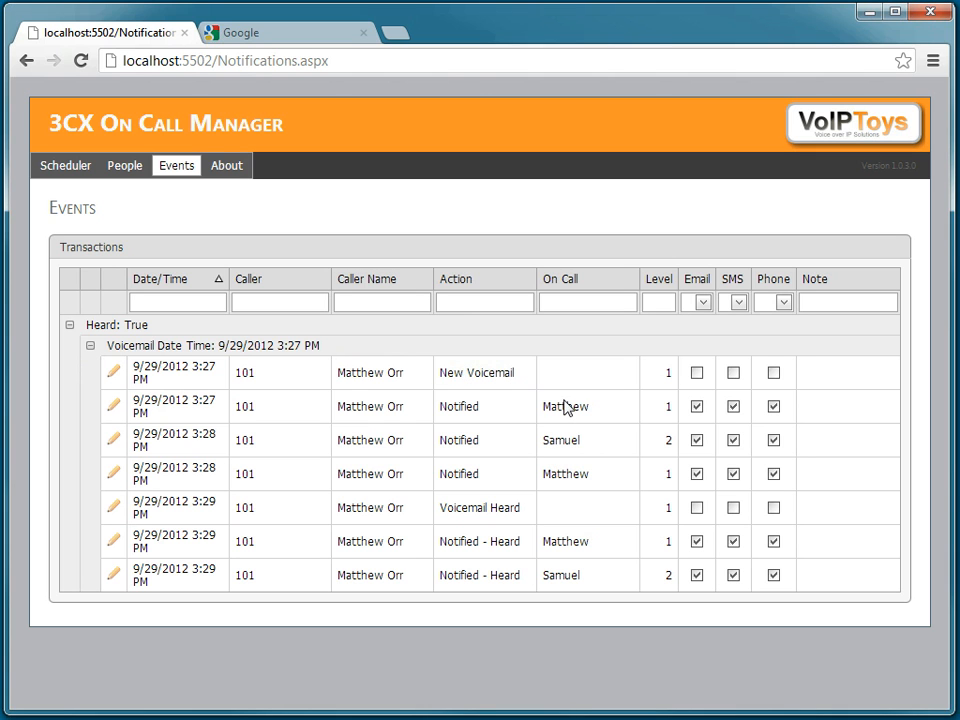
mouse_move(464, 516)
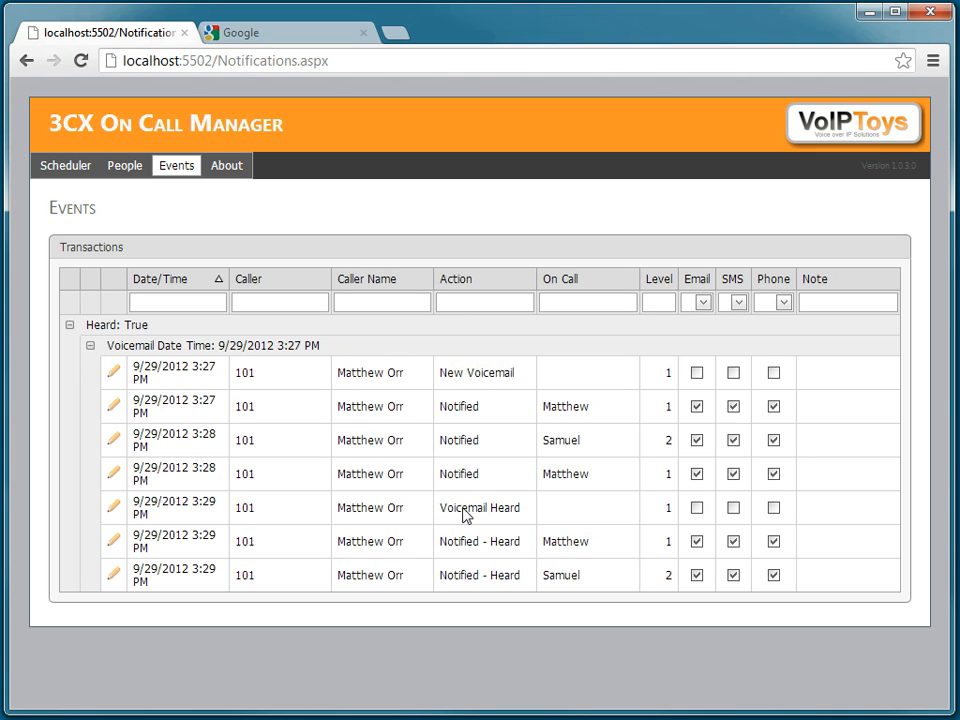
mouse_move(550, 584)
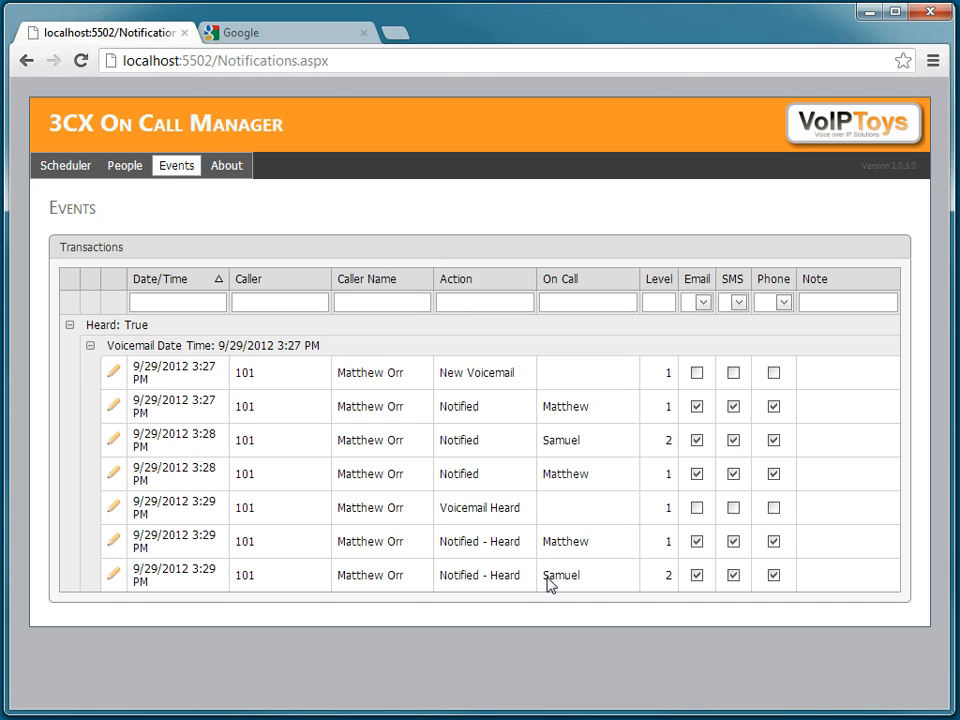
mouse_move(112, 536)
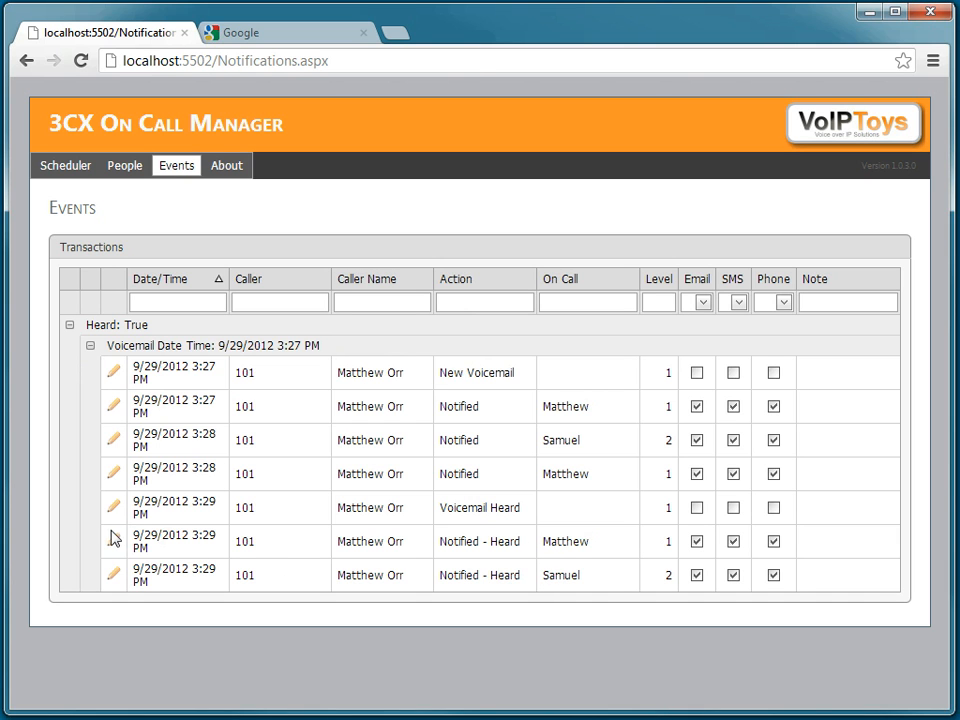
Edit Matthew's Notified - Heard event and save the note "I handled it. Matthew".
left_click(112, 540)
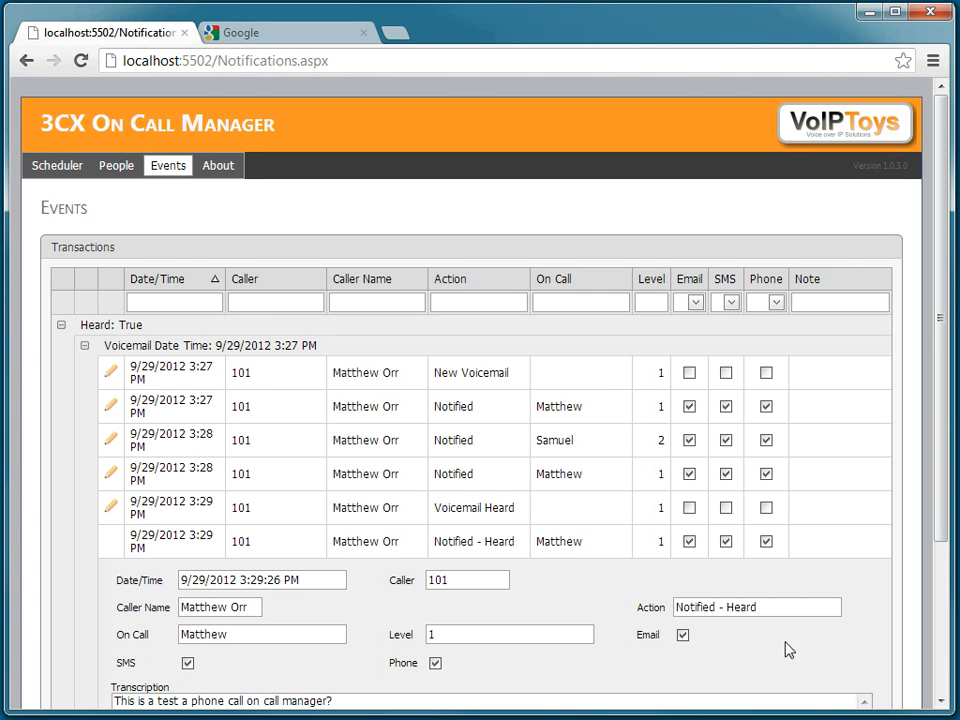
scroll("down", 3)
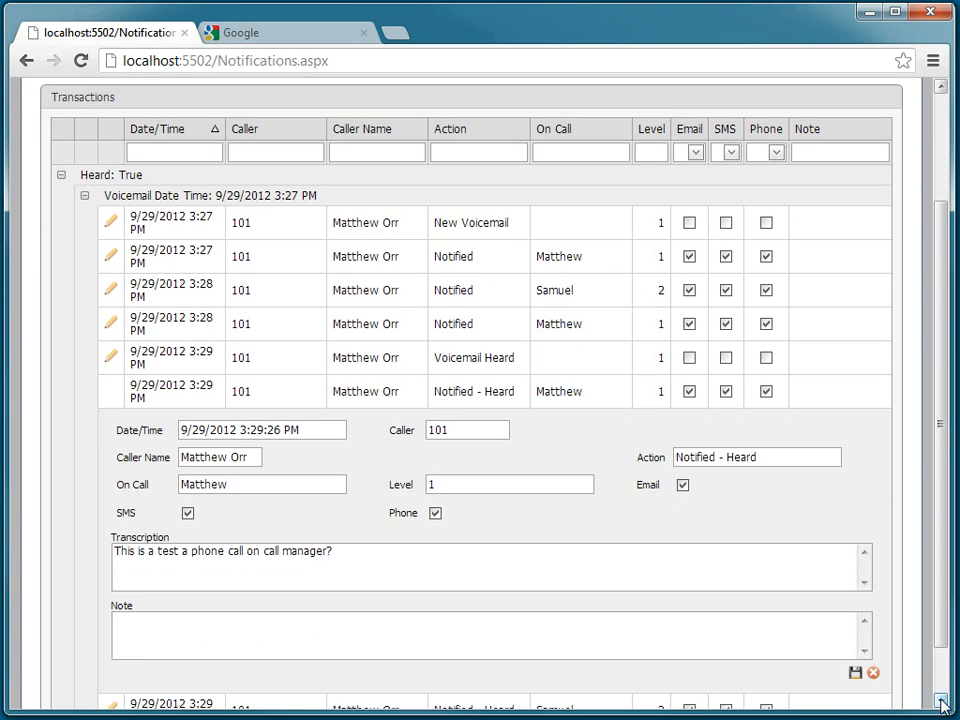
scroll("down", 3)
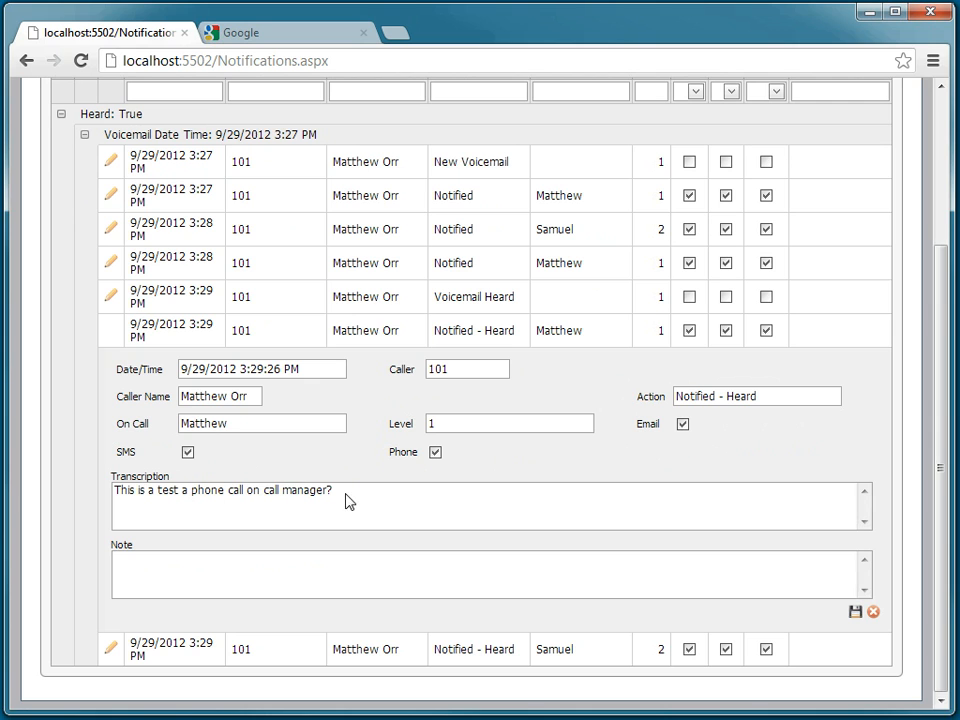
left_click(256, 576)
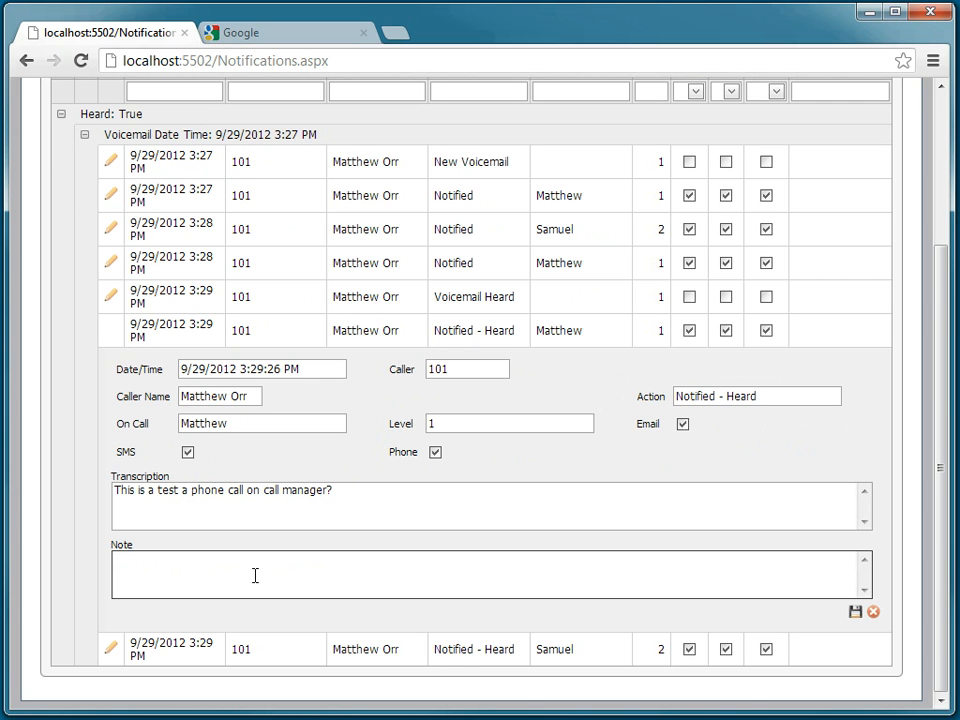
type("I hand")
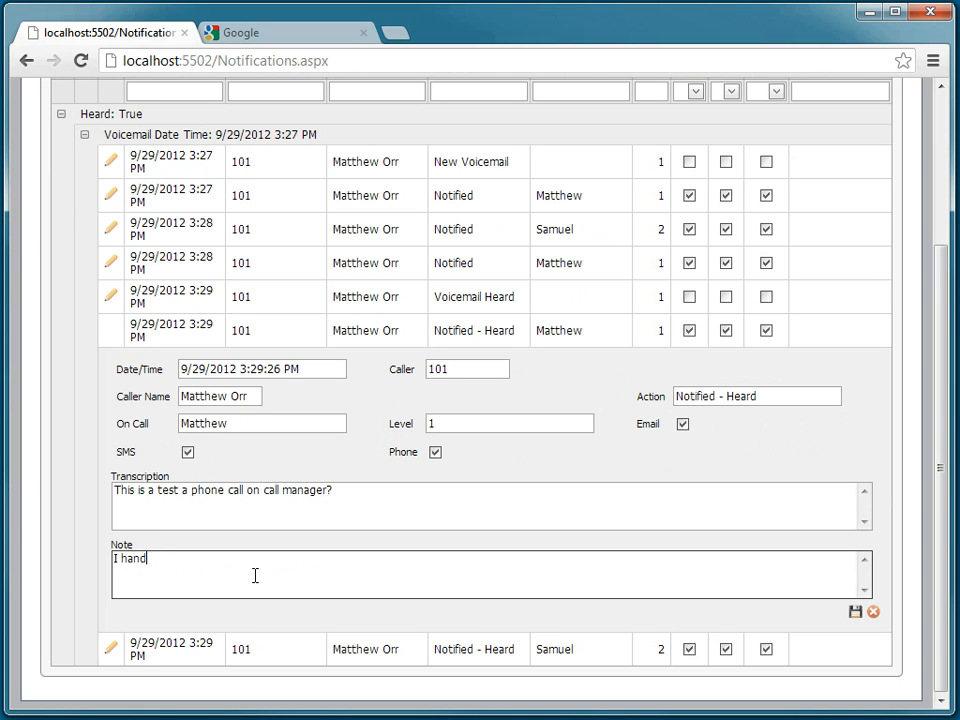
type("led it")
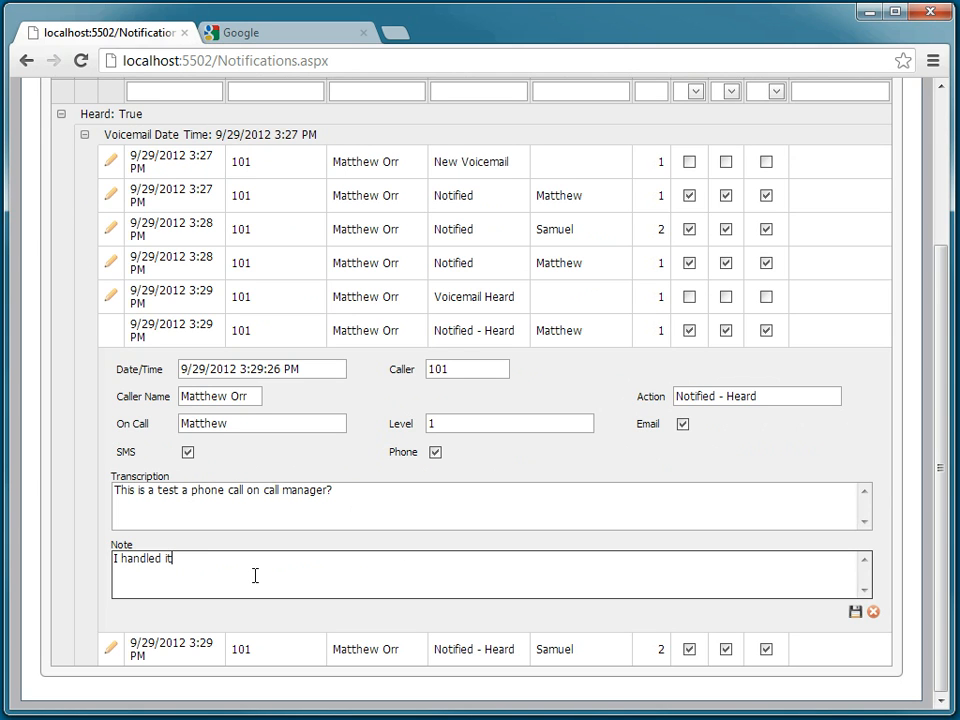
type(". Matthew")
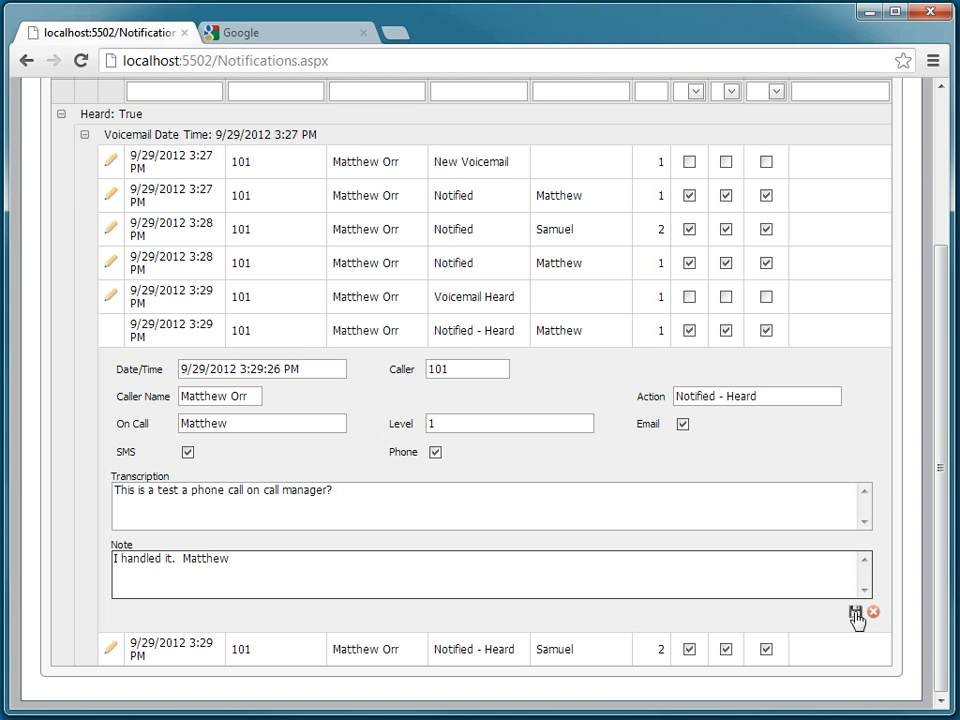
left_click(856, 610)
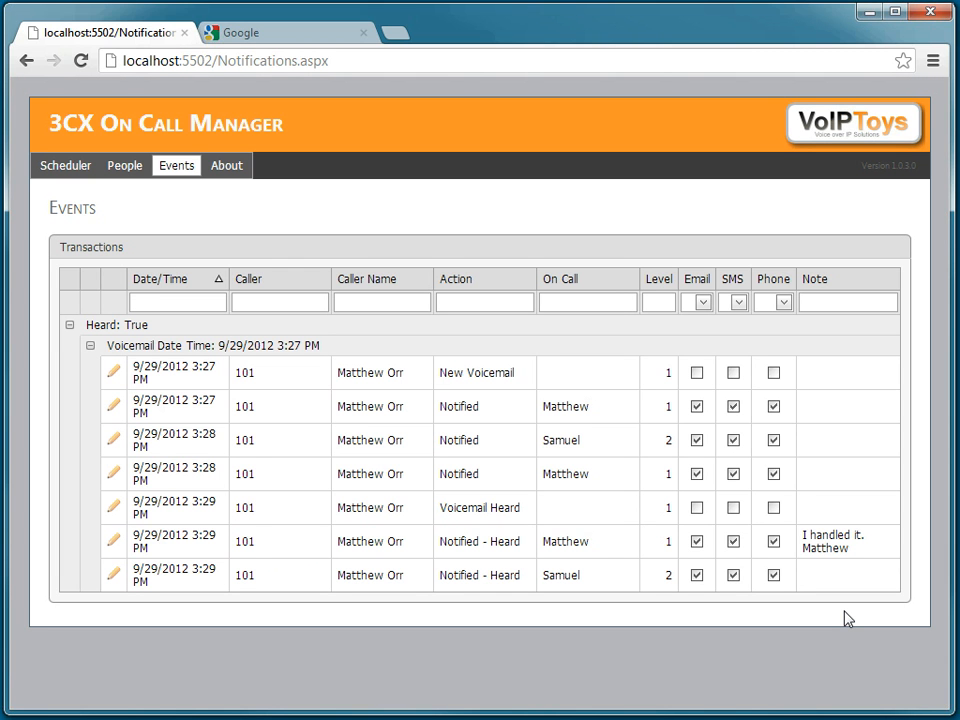